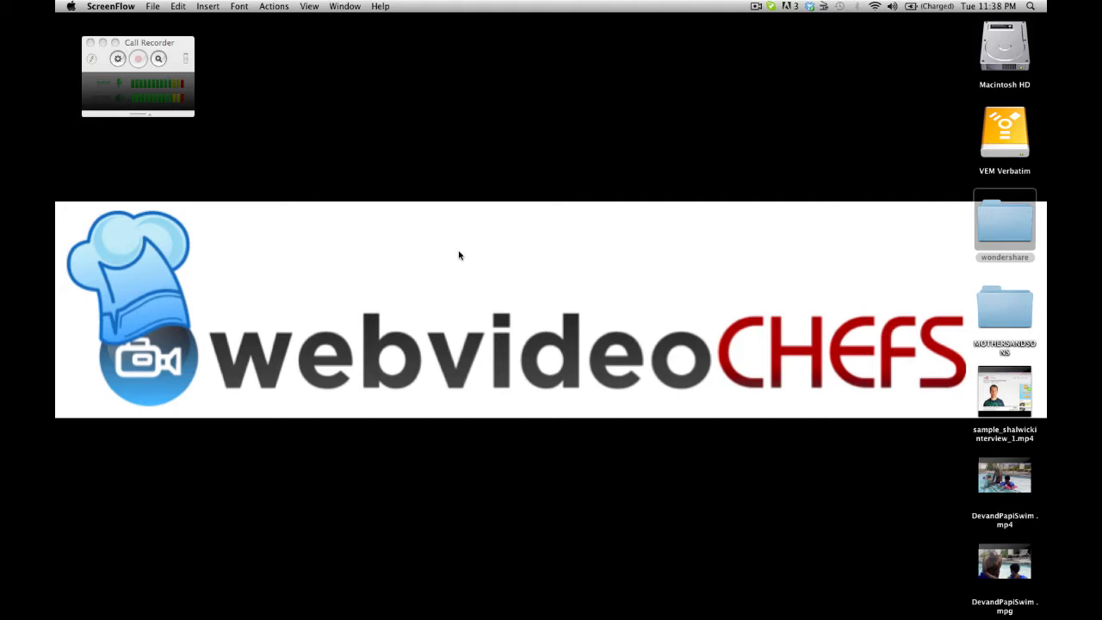
mouse_move(472, 596)
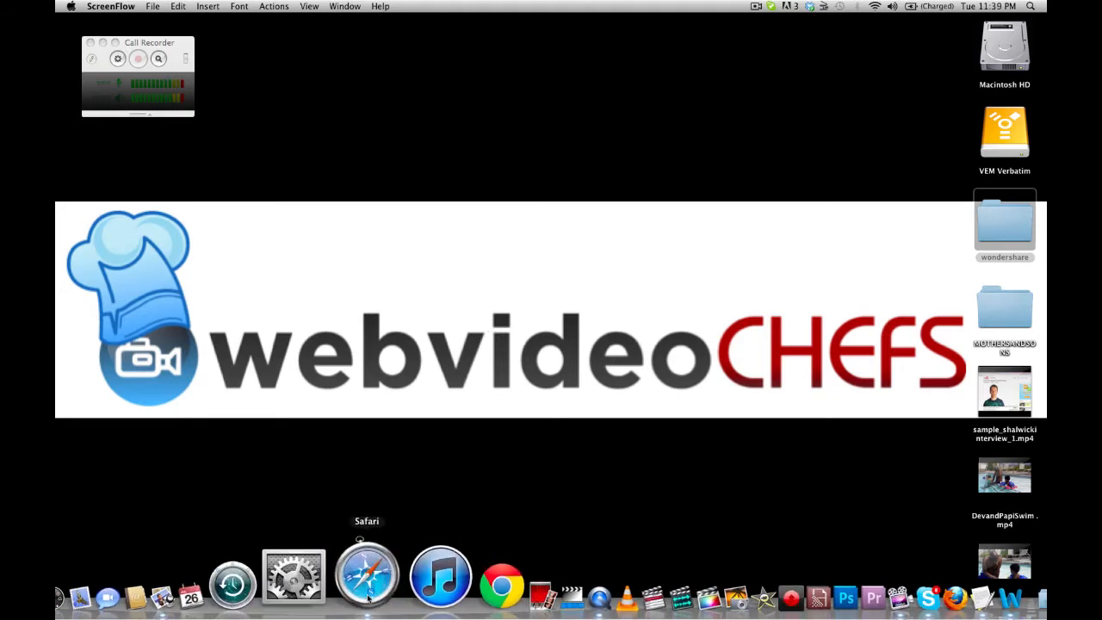
- Copy the Google+ tutorial video's iframe embed code from Vimeo and return to the draft
left_click(367, 577)
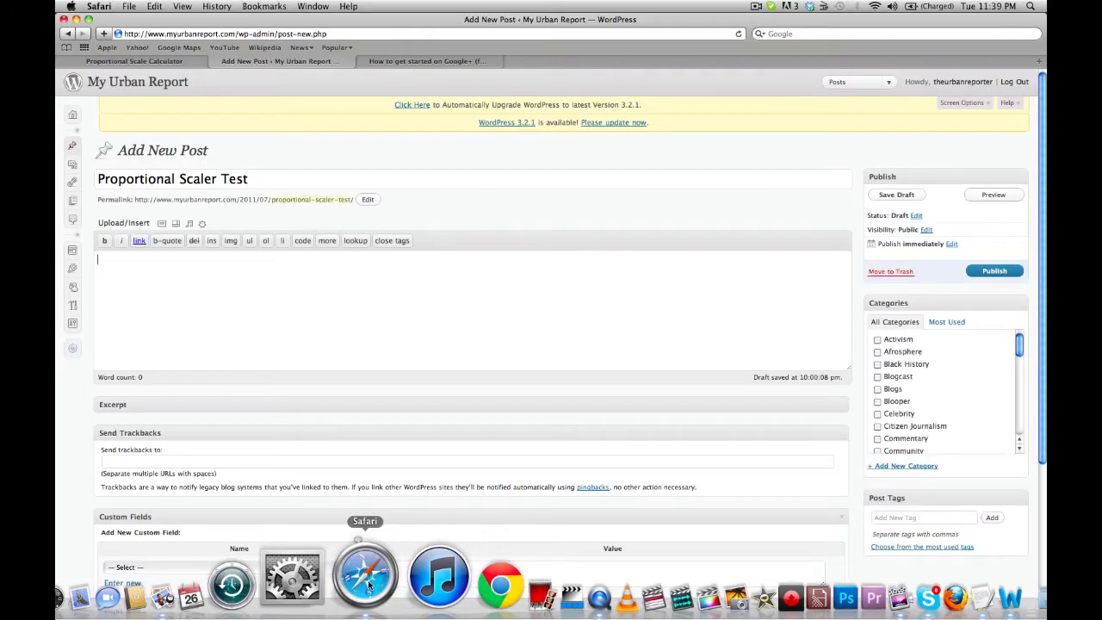
mouse_move(392, 240)
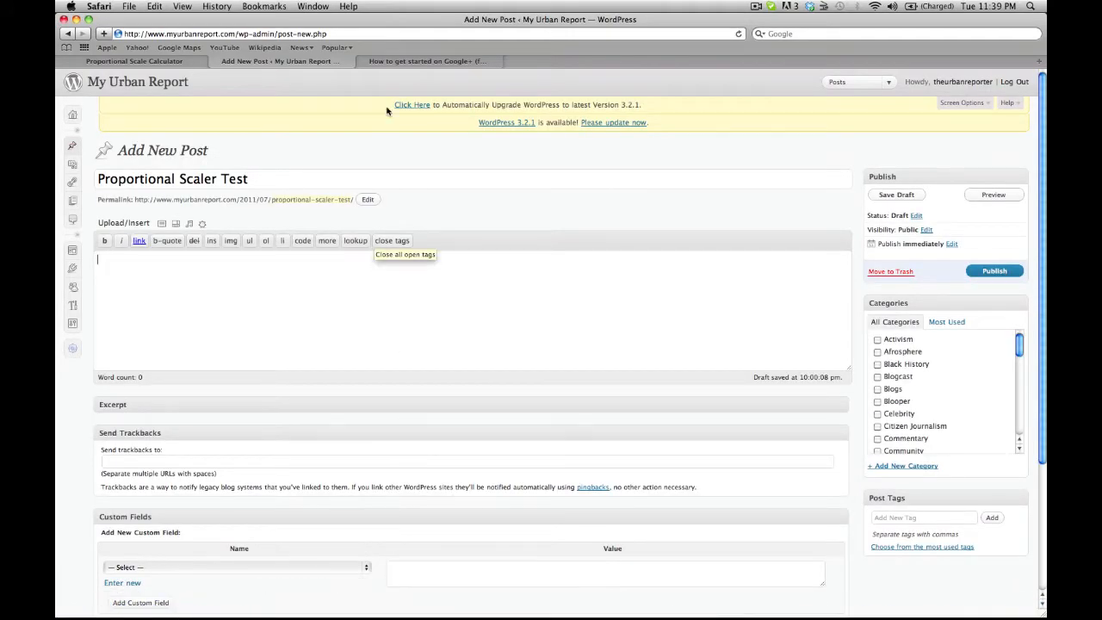
left_click(428, 61)
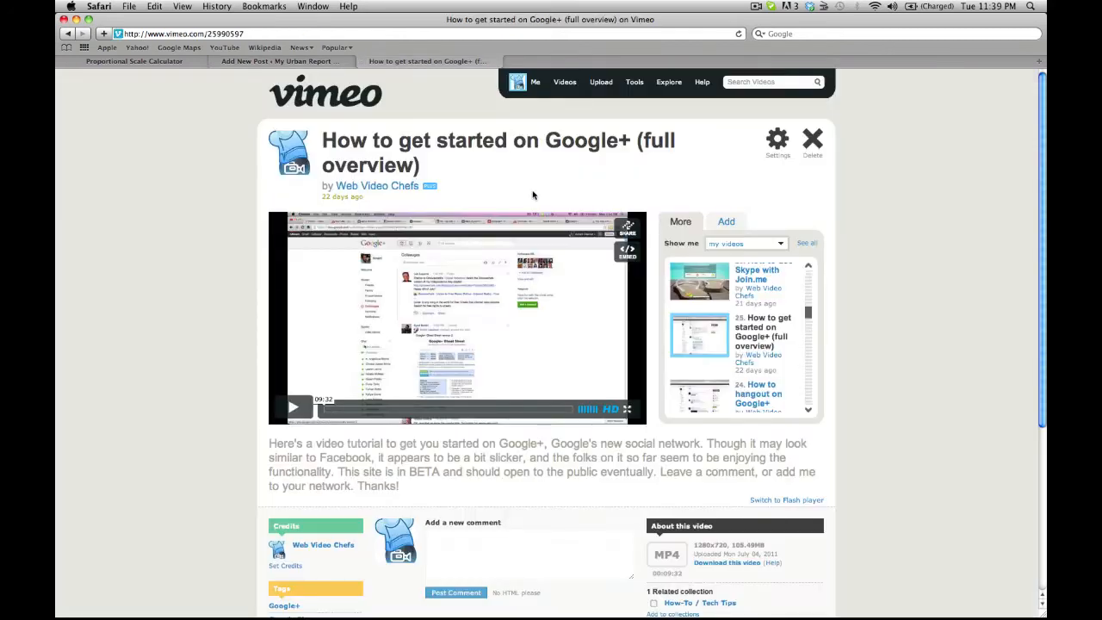
mouse_move(627, 251)
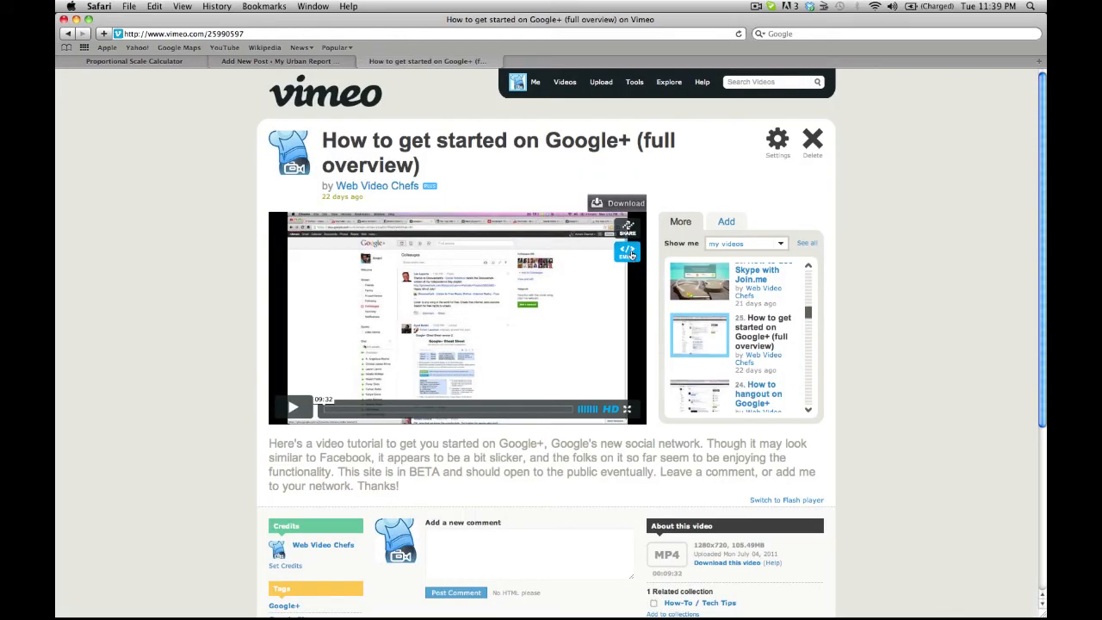
left_click(627, 251)
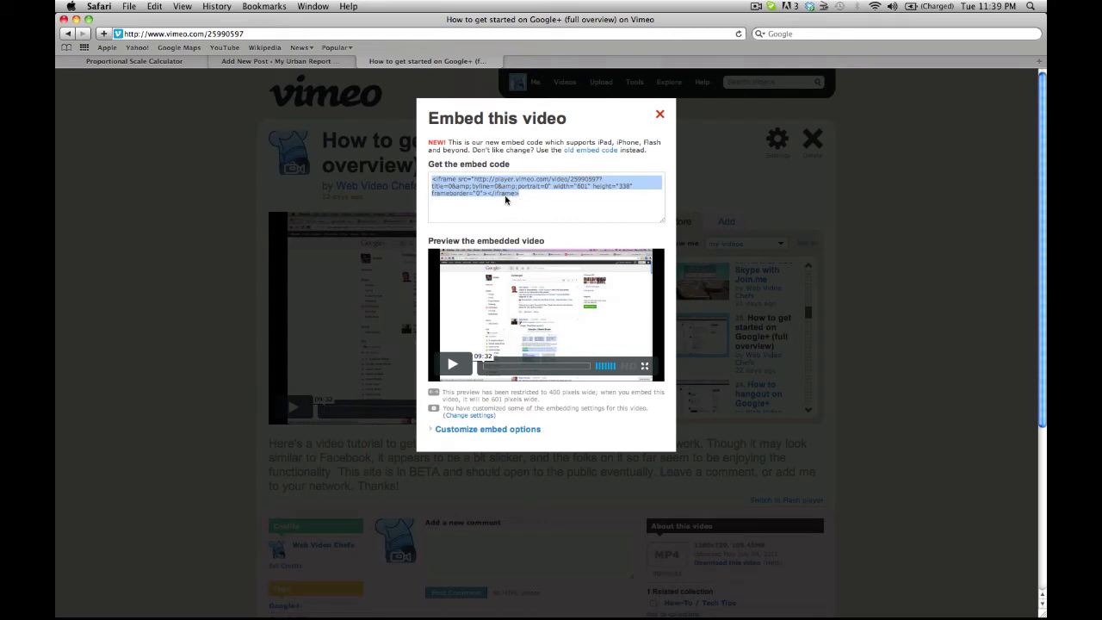
right_click(508, 190)
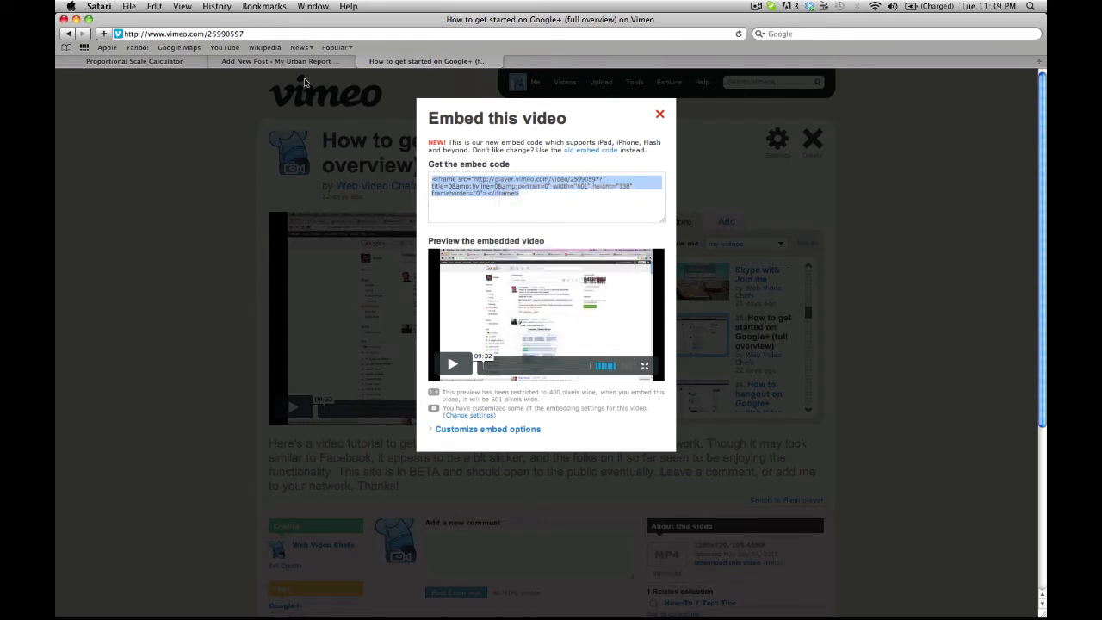
left_click(277, 61)
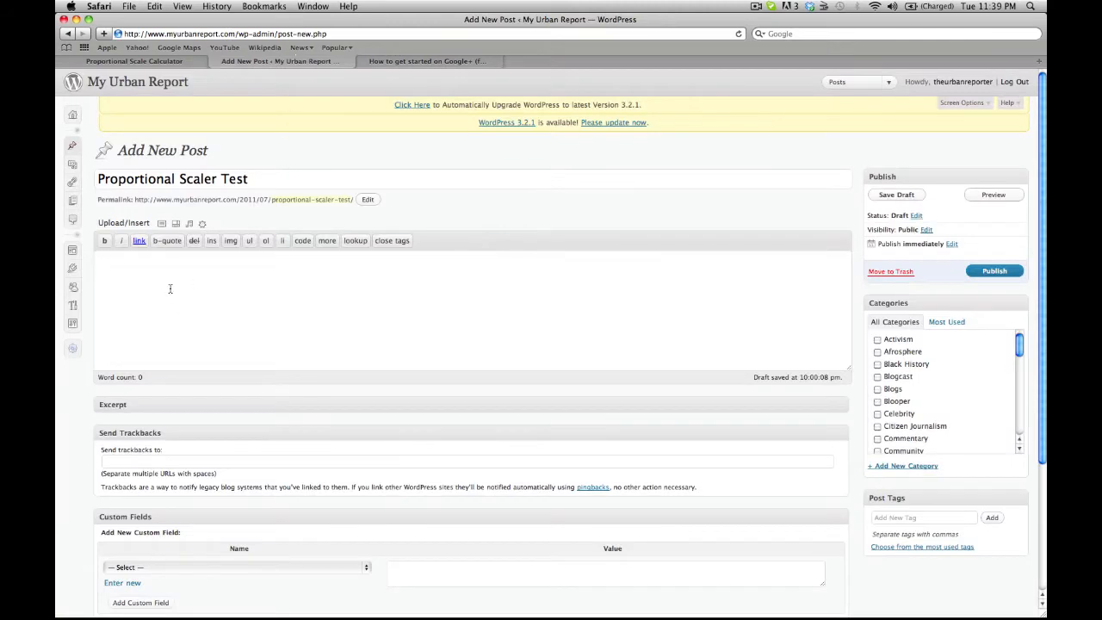
- Paste the Vimeo iframe code (width 601, height 338) into the post body and preview it
right_click(173, 288)
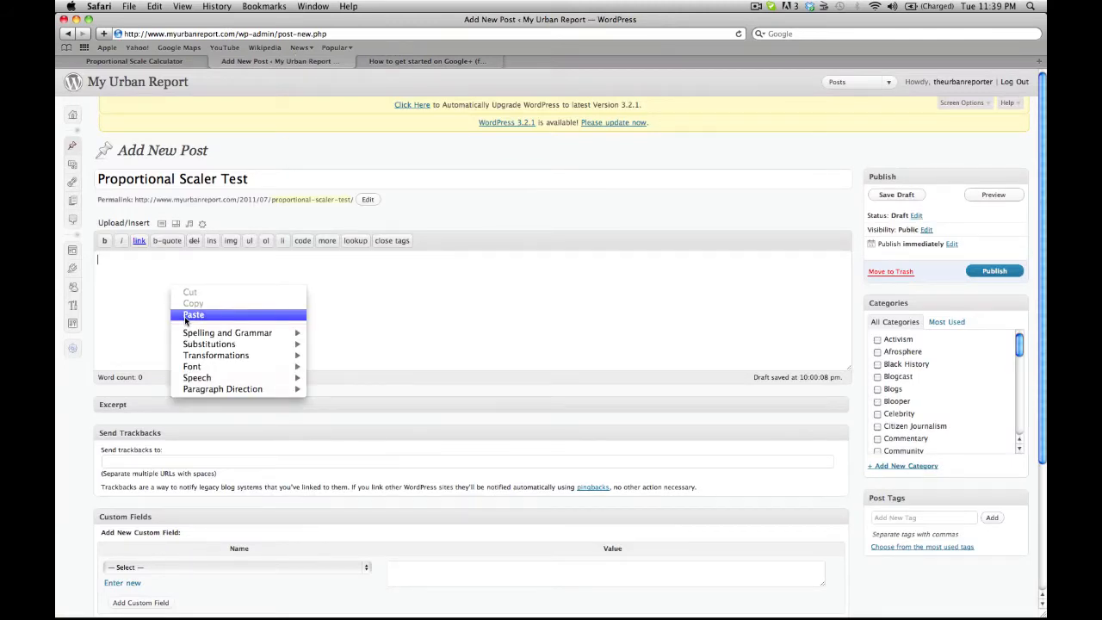
left_click(192, 314)
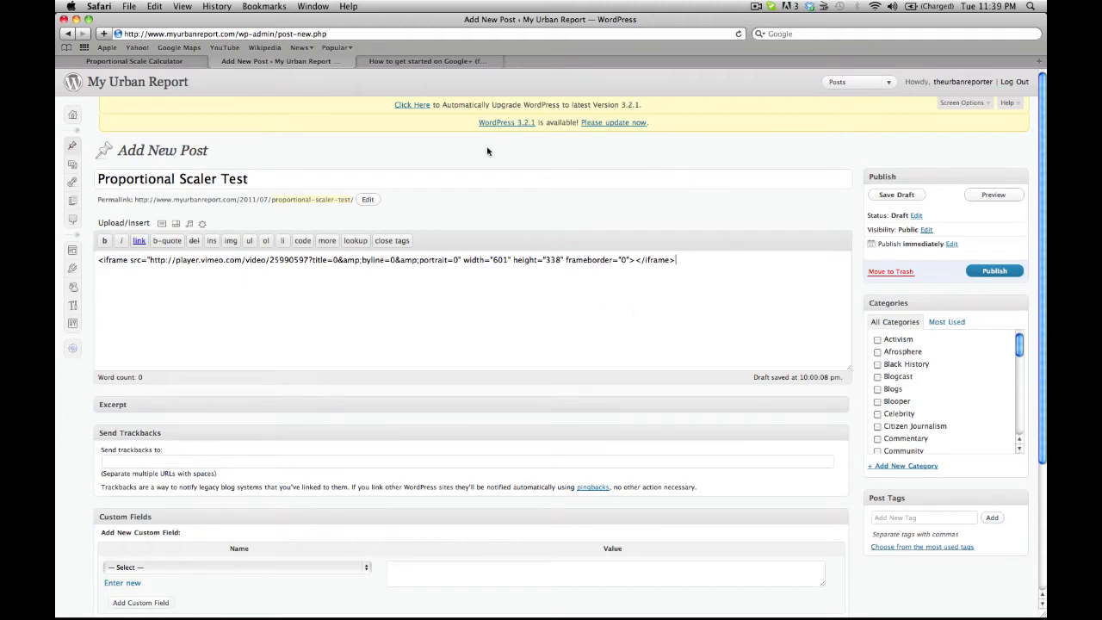
mouse_move(193, 138)
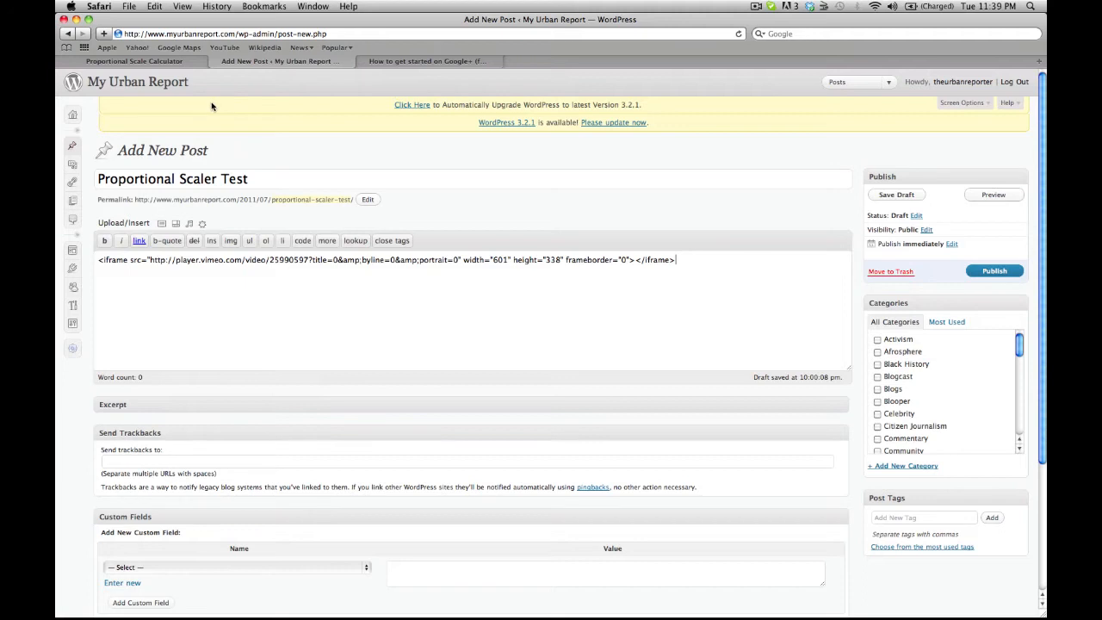
mouse_move(250, 183)
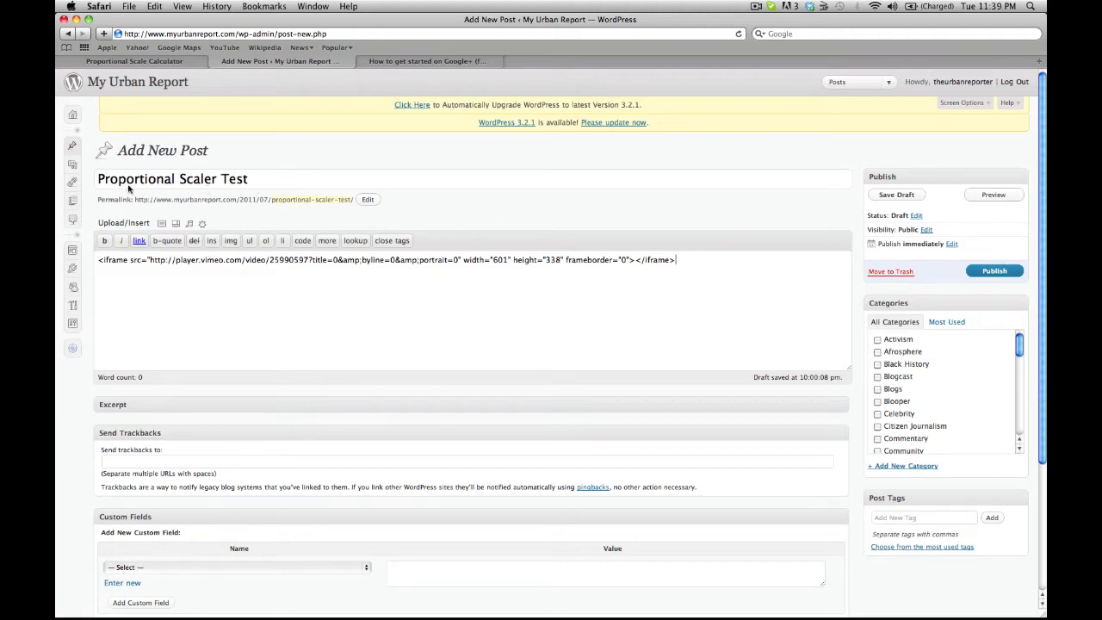
mouse_move(618, 308)
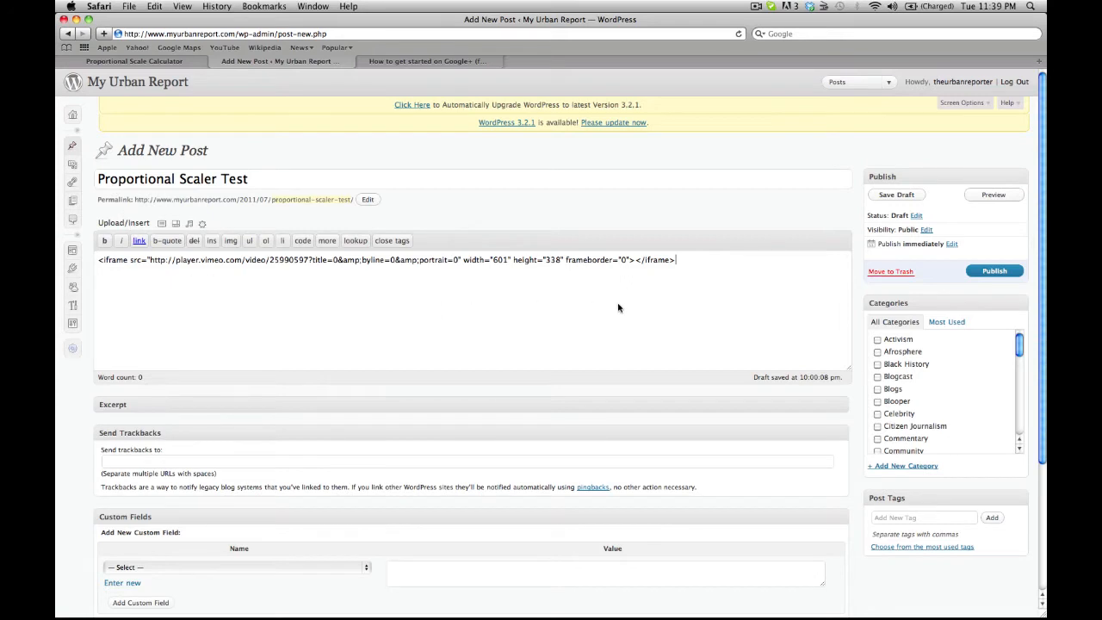
mouse_move(508, 272)
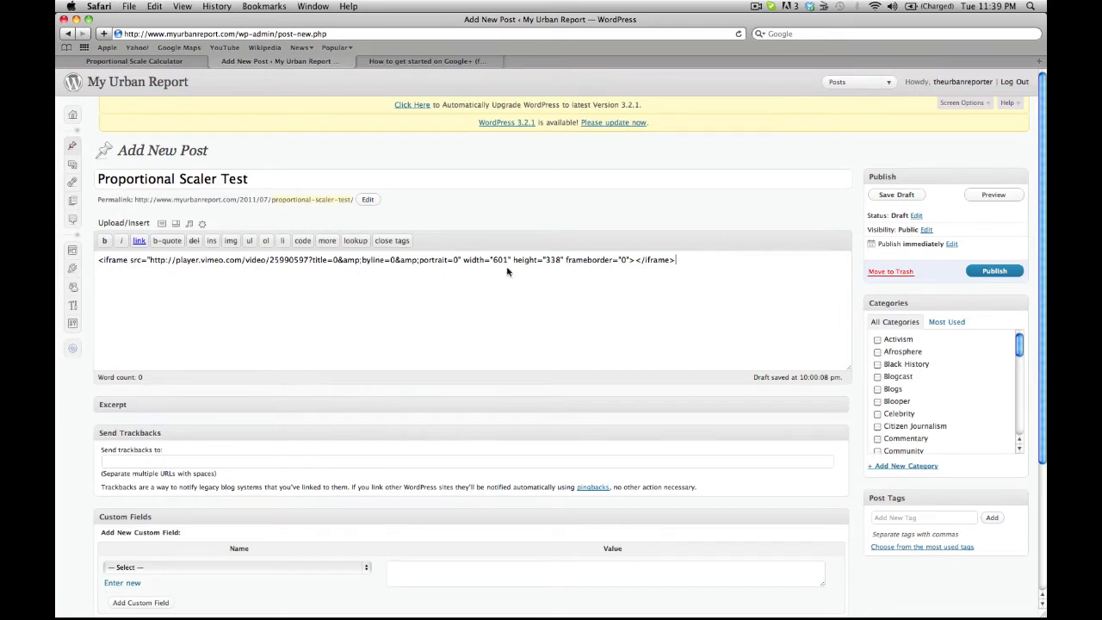
mouse_move(998, 251)
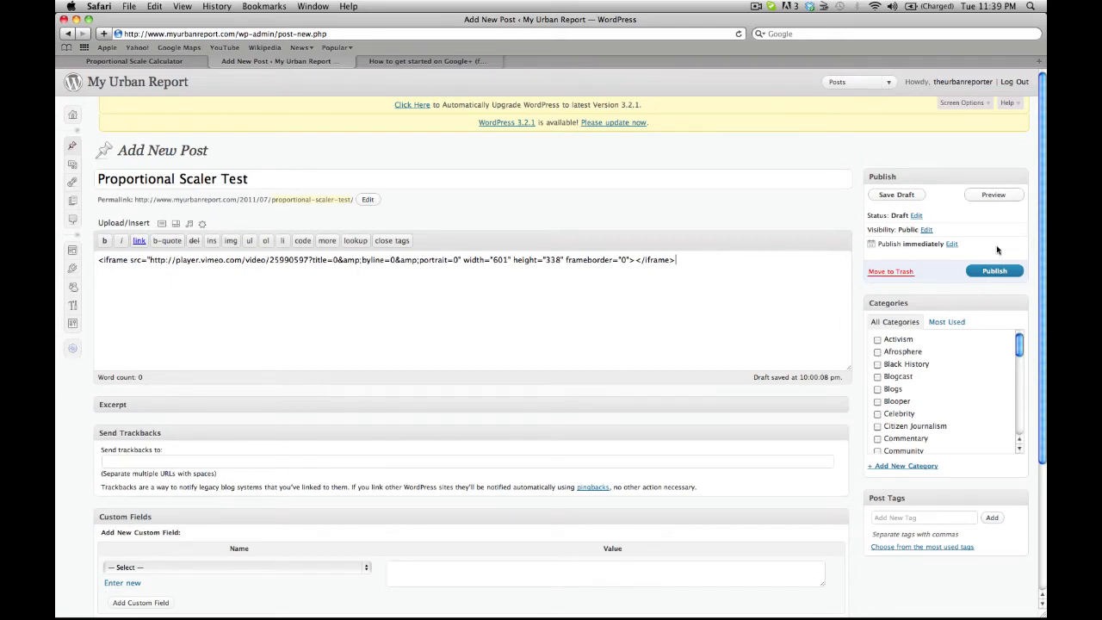
left_click(994, 194)
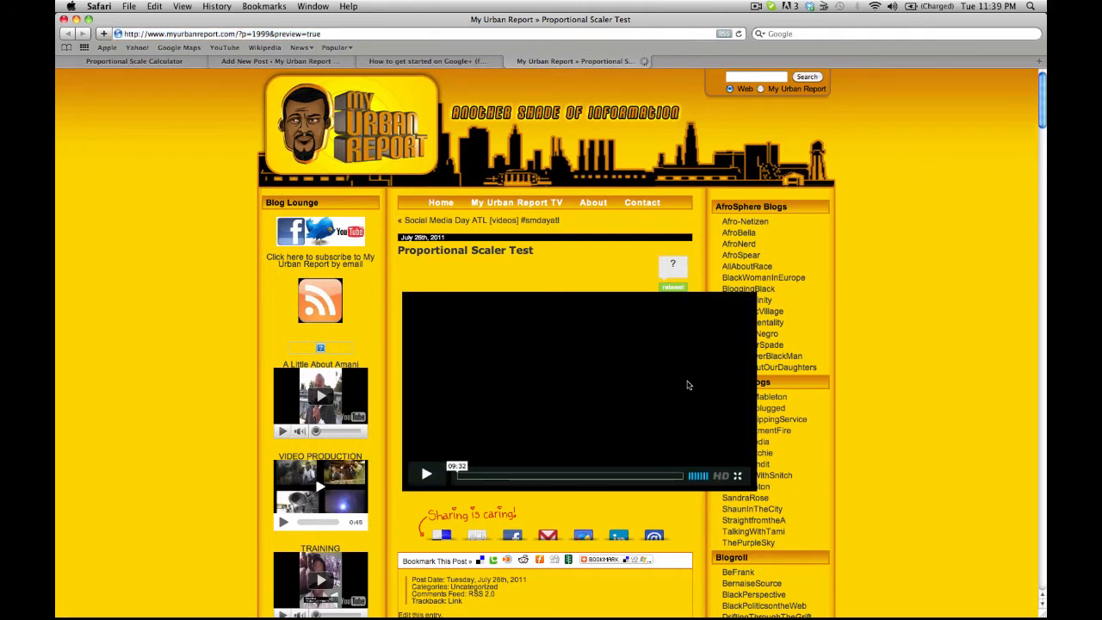
- Load the oversized embedded video in the preview, then bring up the scale calculator
left_click(425, 475)
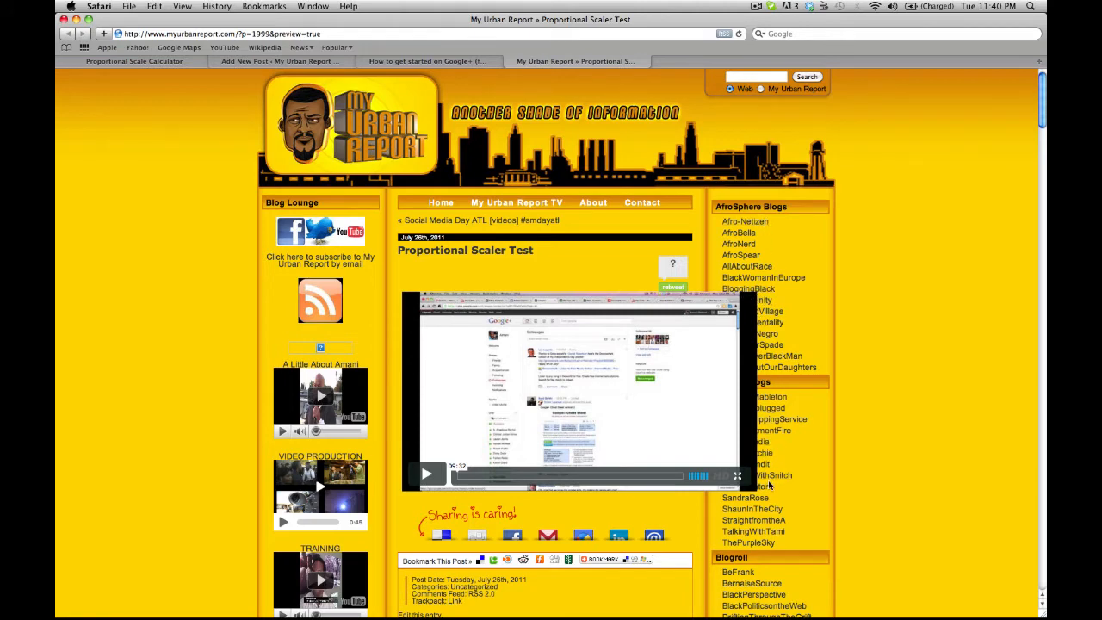
mouse_move(586, 373)
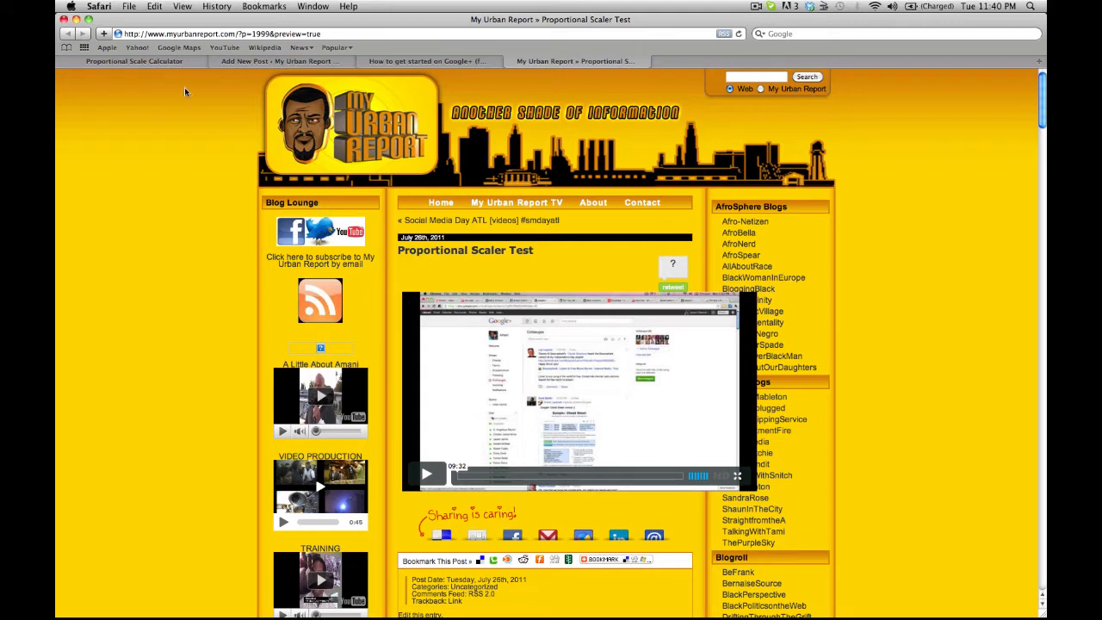
left_click(135, 61)
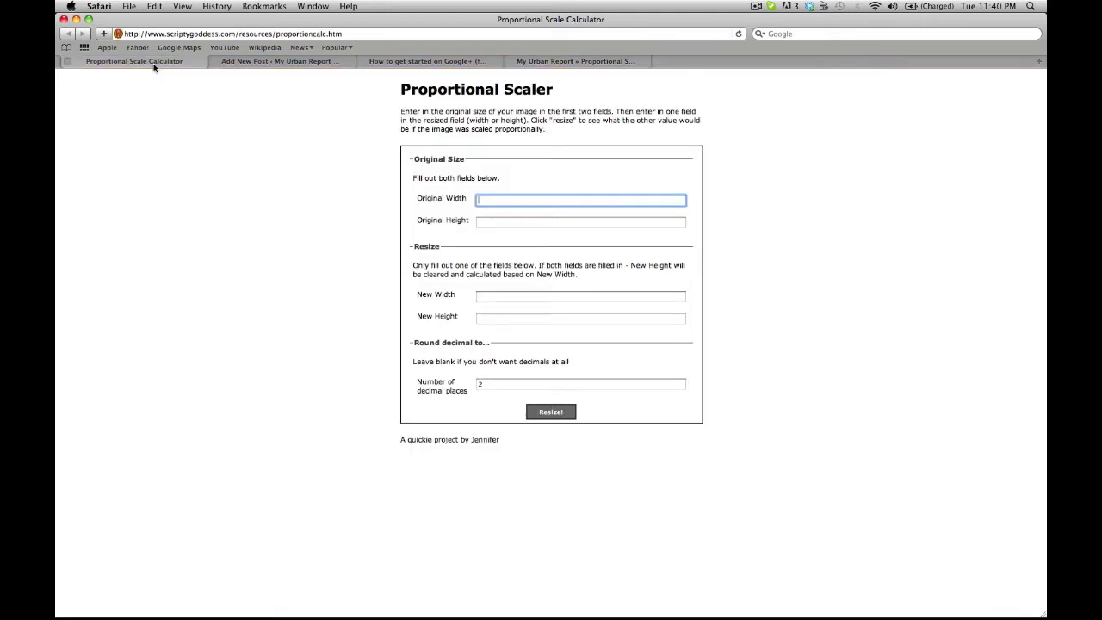
mouse_move(179, 48)
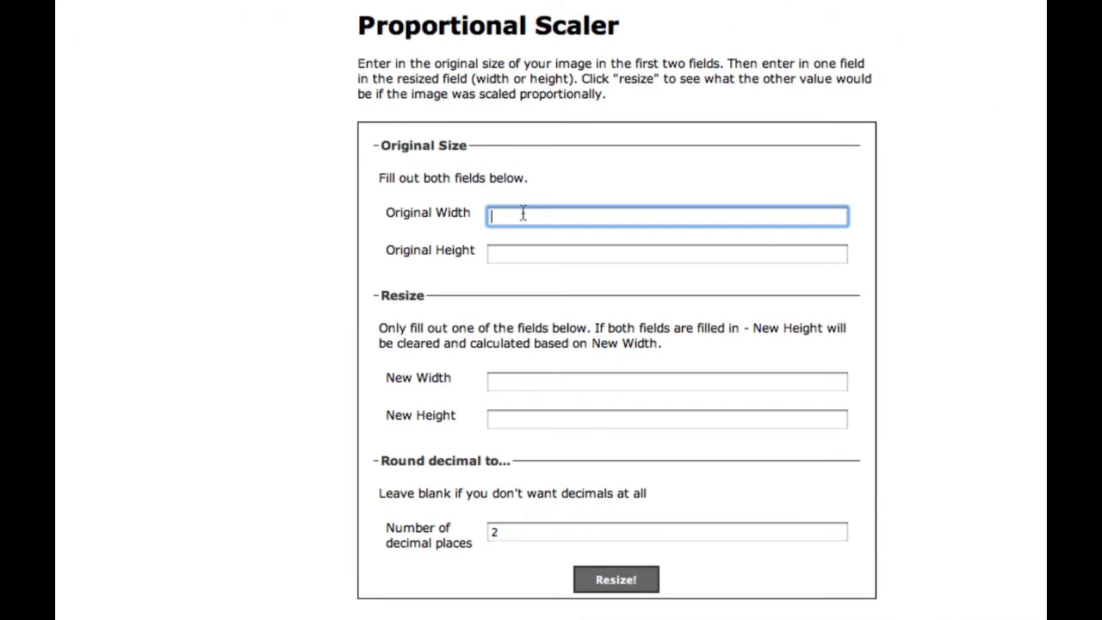
mouse_move(523, 250)
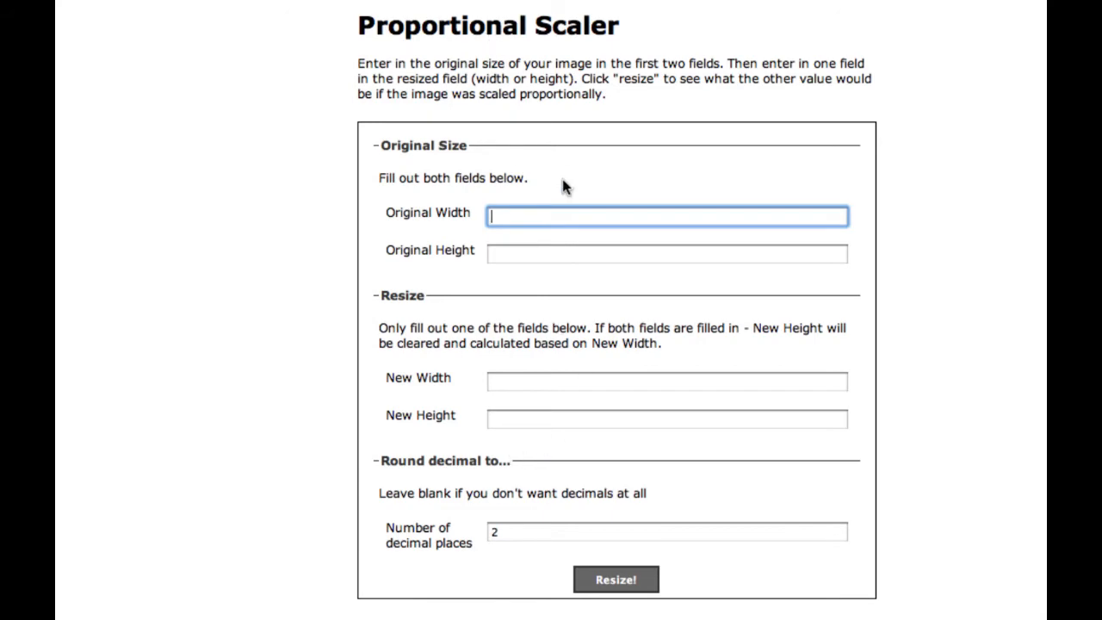
mouse_move(543, 353)
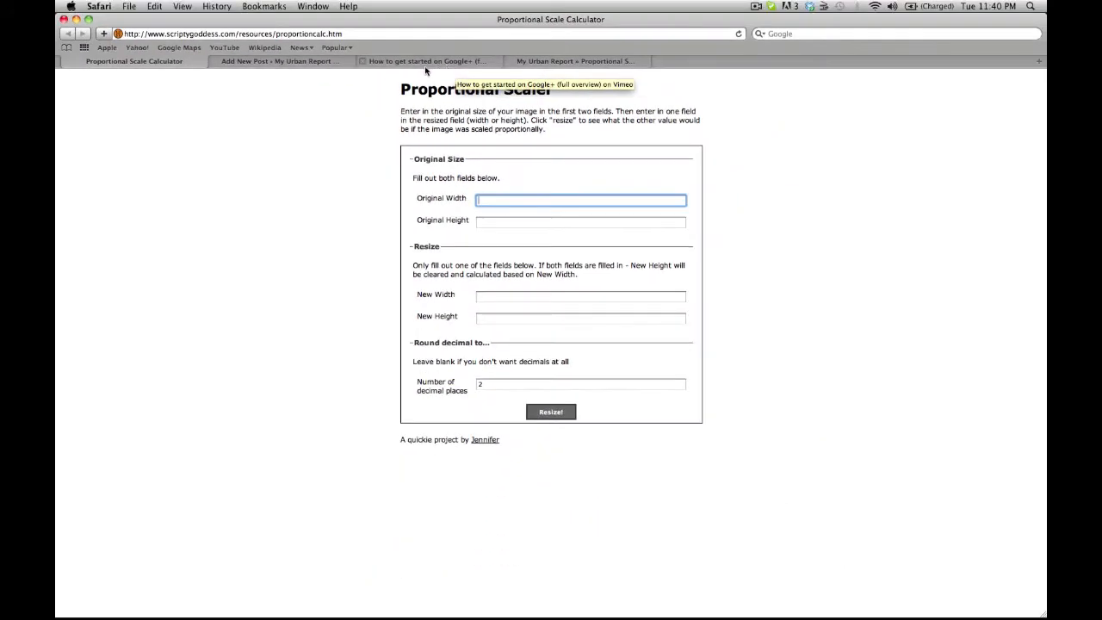
- Return to the draft to check the embed's 601 × 338 dimensions
left_click(279, 61)
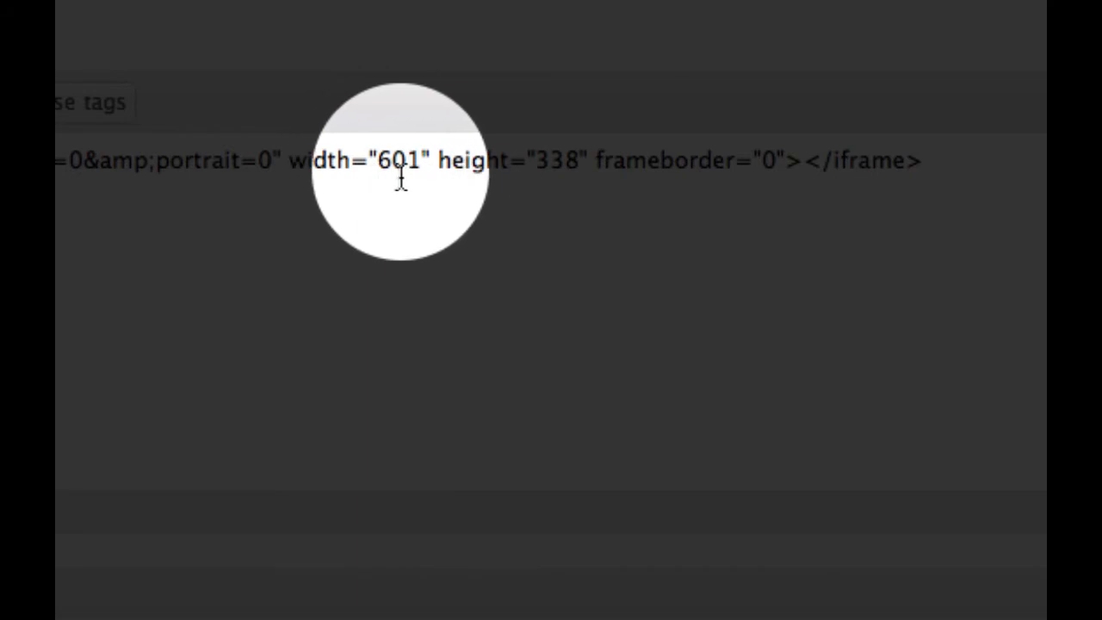
mouse_move(559, 164)
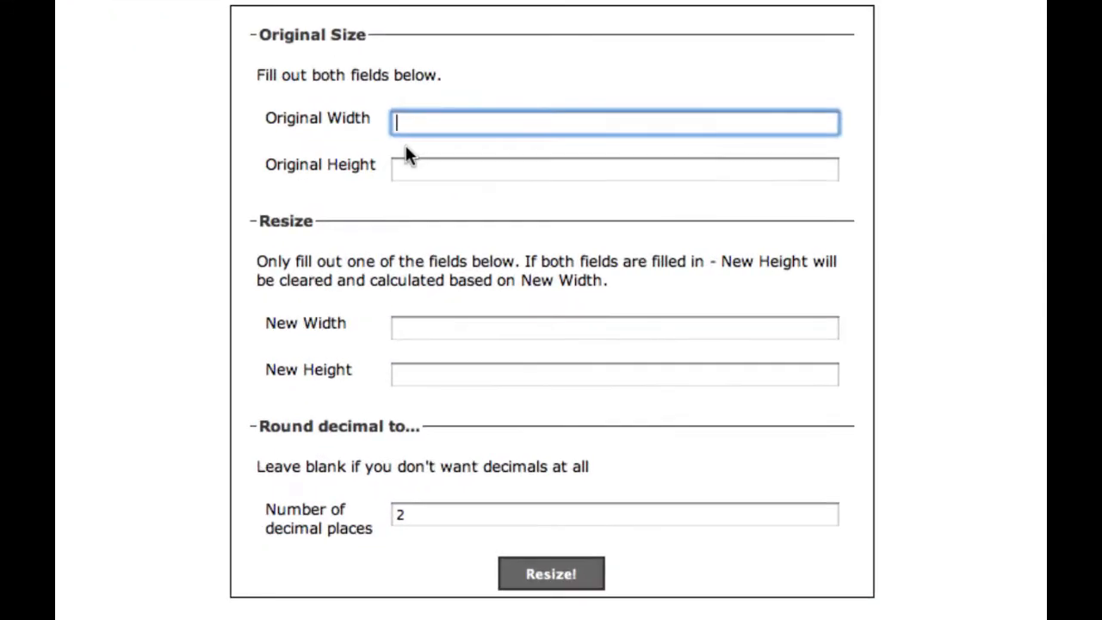
- Scale an original 601 × 338 to a new width of 500, yielding height 281.20
type("8")
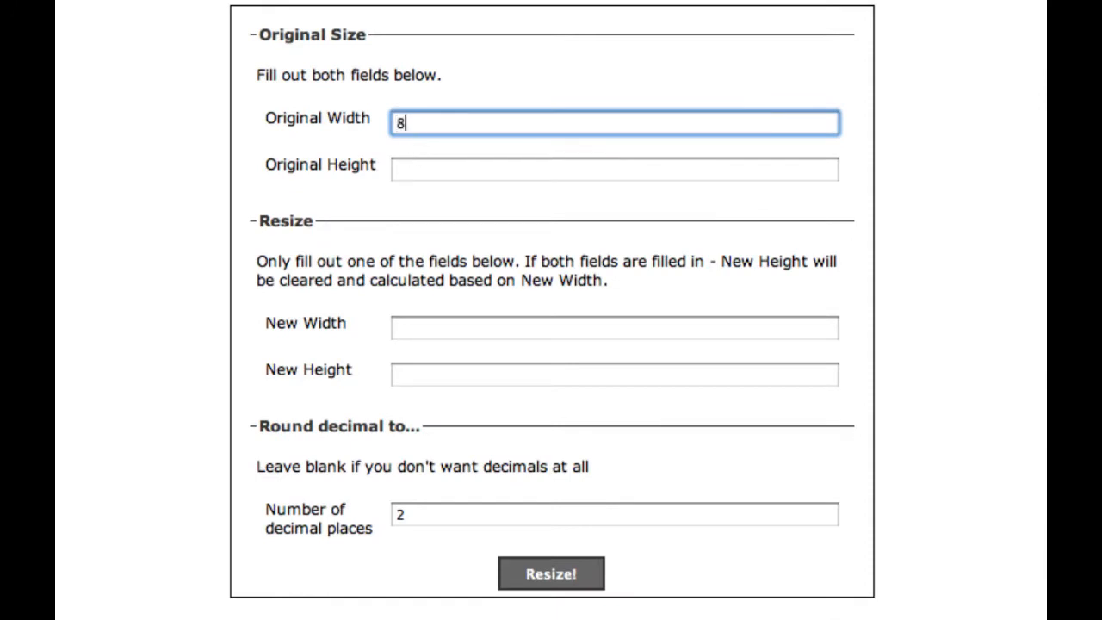
type("01")
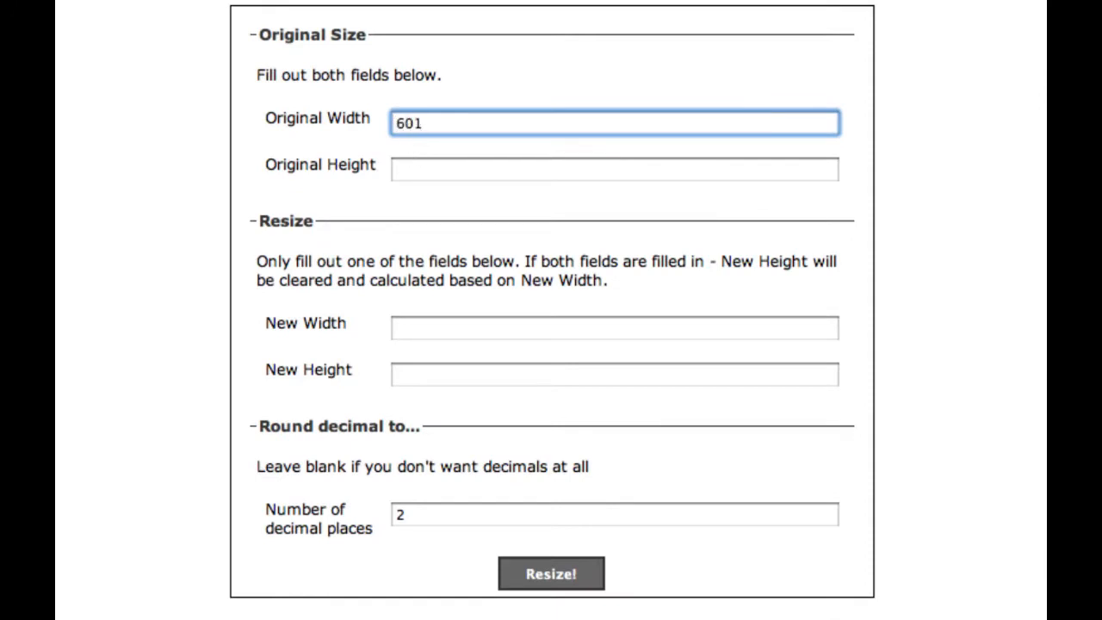
left_click(614, 169)
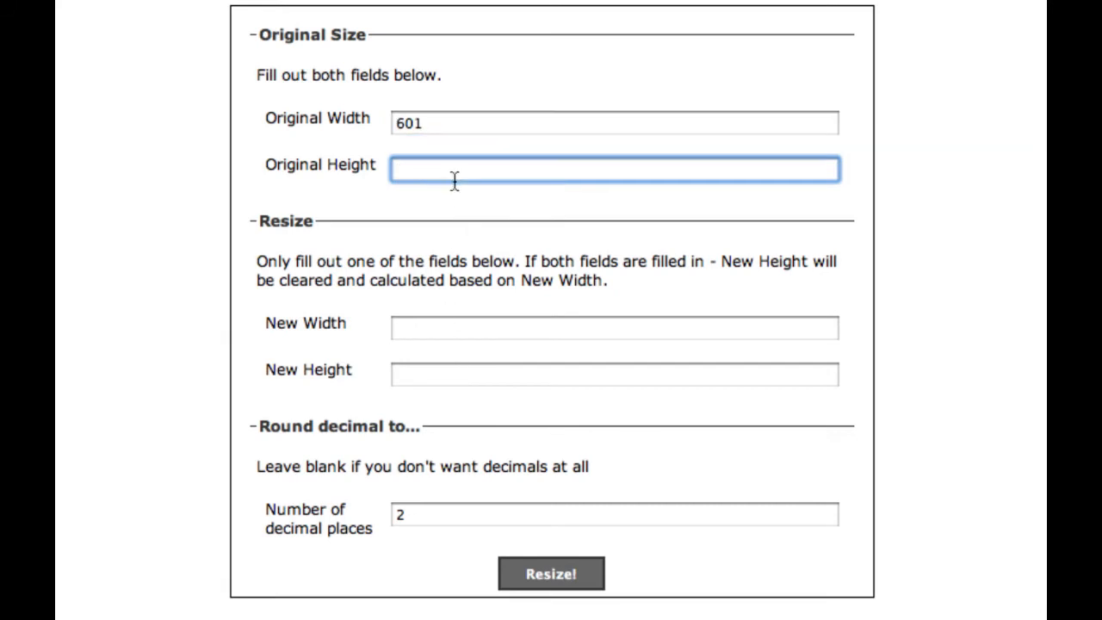
type("338")
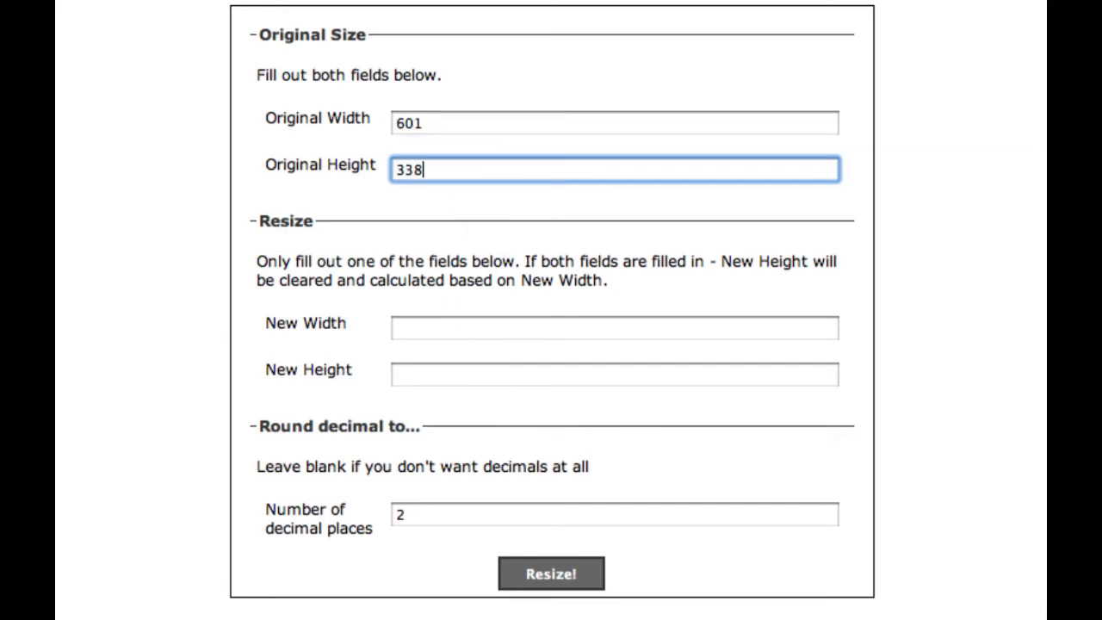
left_click(614, 328)
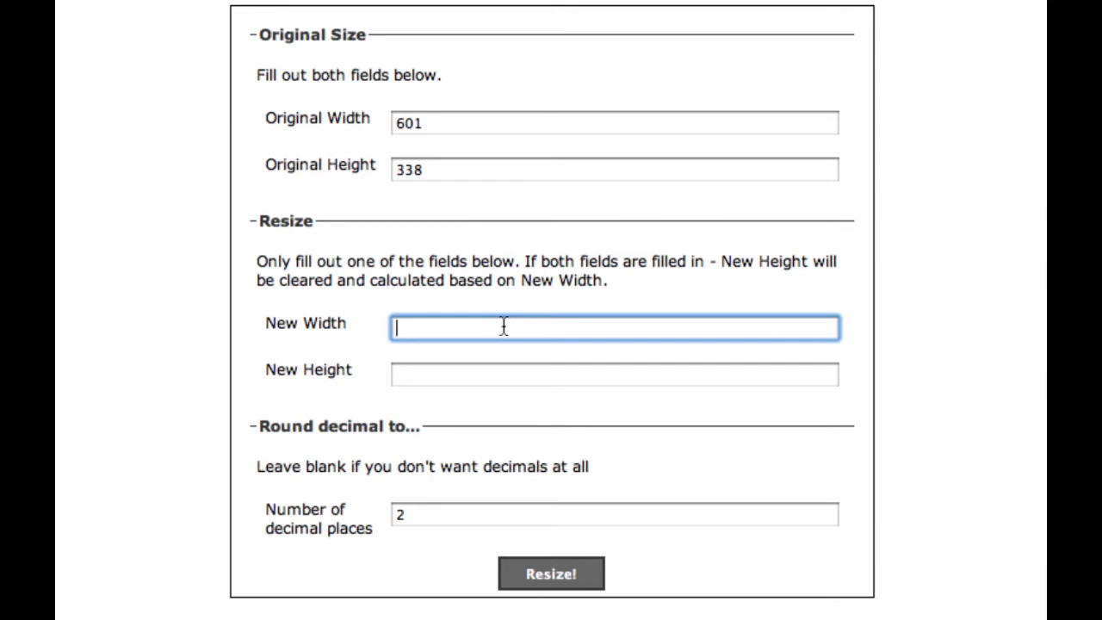
type("5")
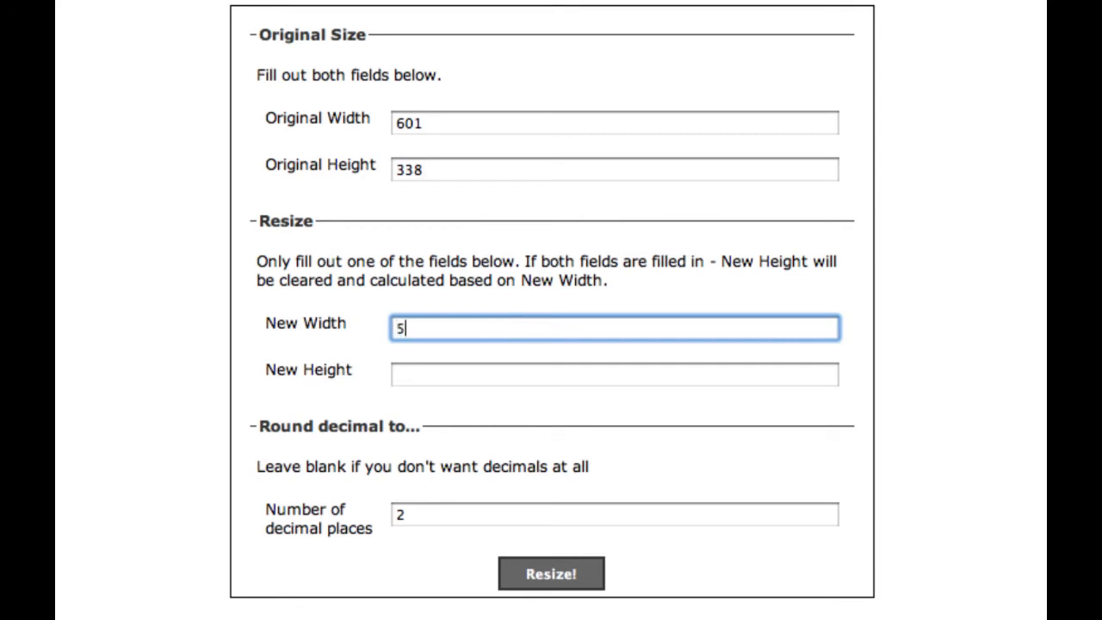
type("00")
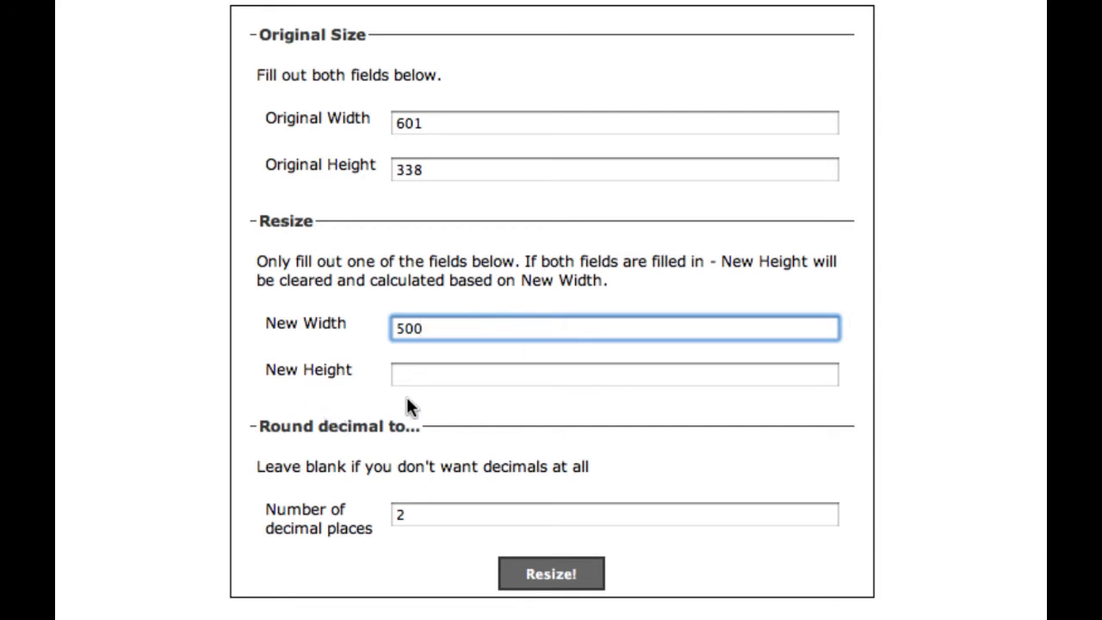
mouse_move(577, 420)
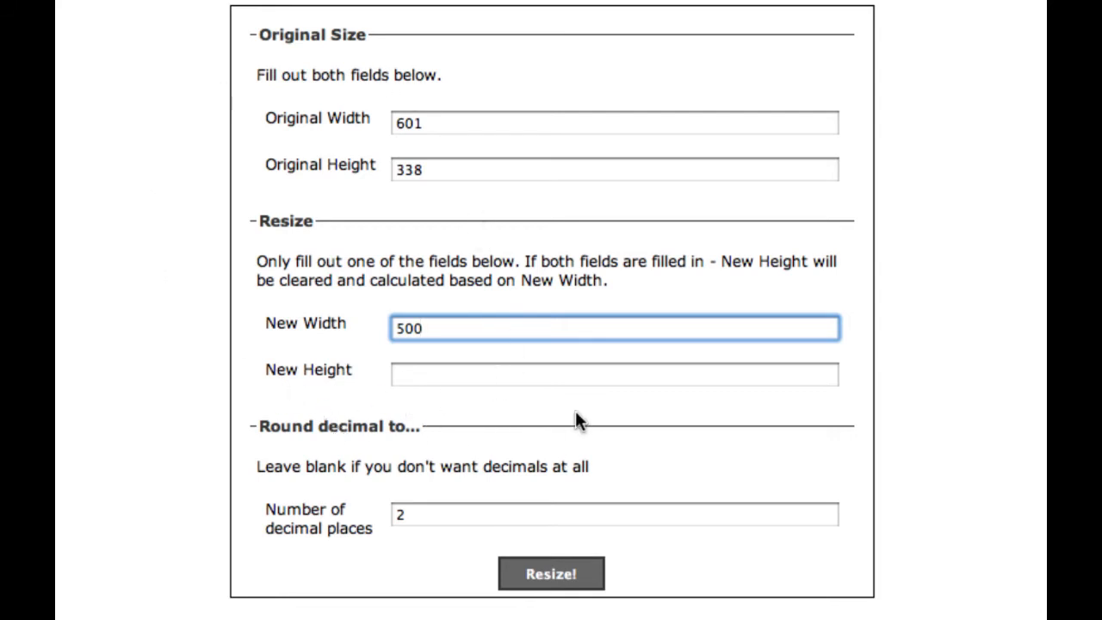
mouse_move(390, 386)
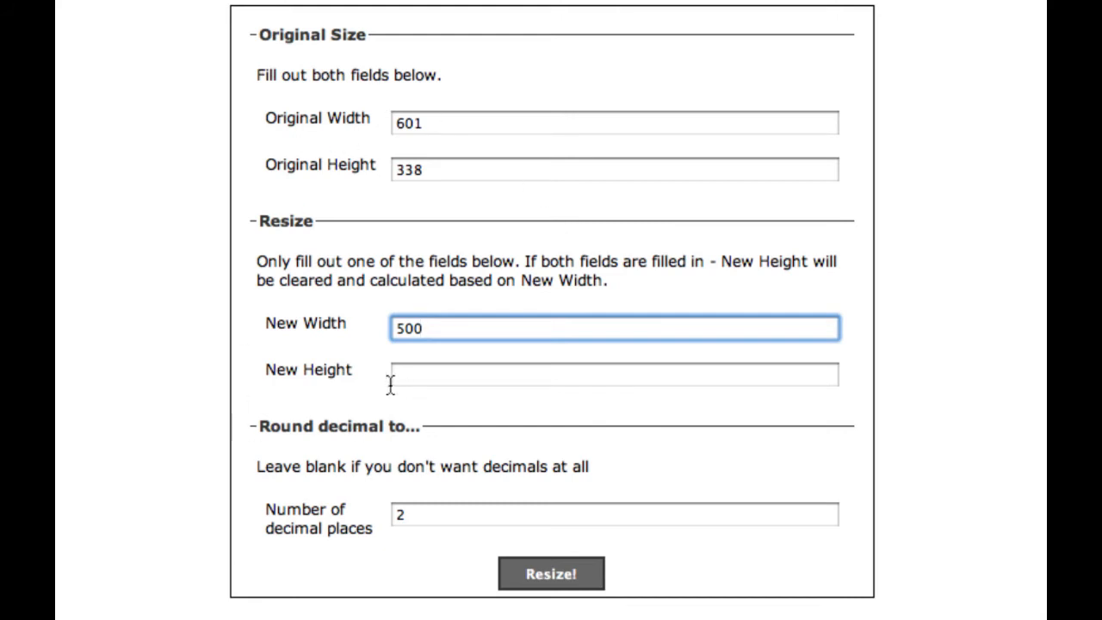
mouse_move(362, 353)
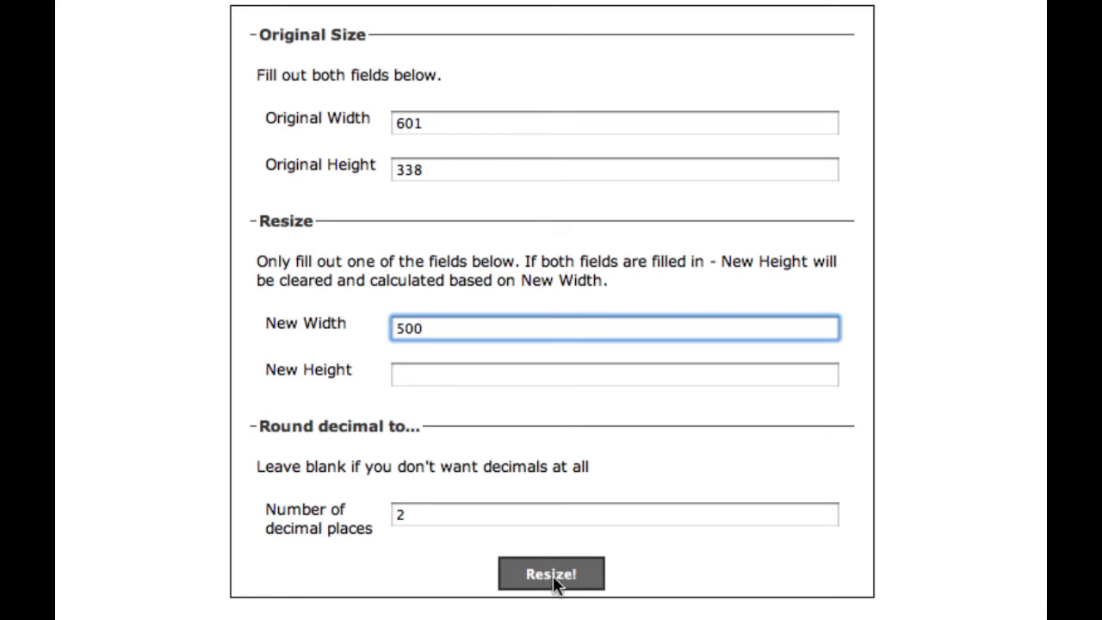
left_click(551, 573)
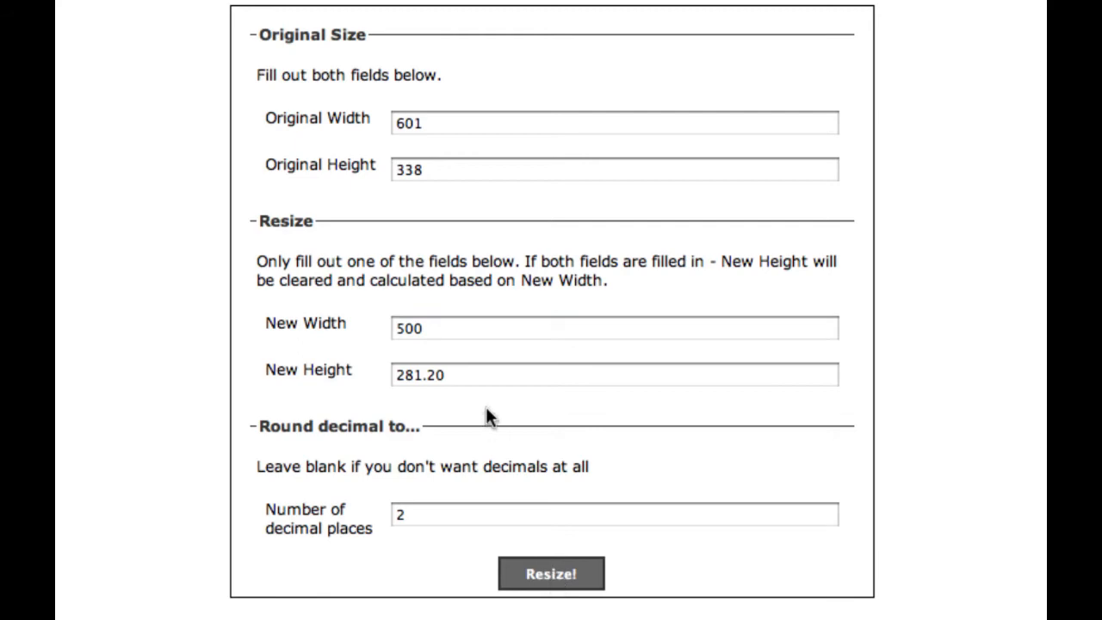
mouse_move(428, 401)
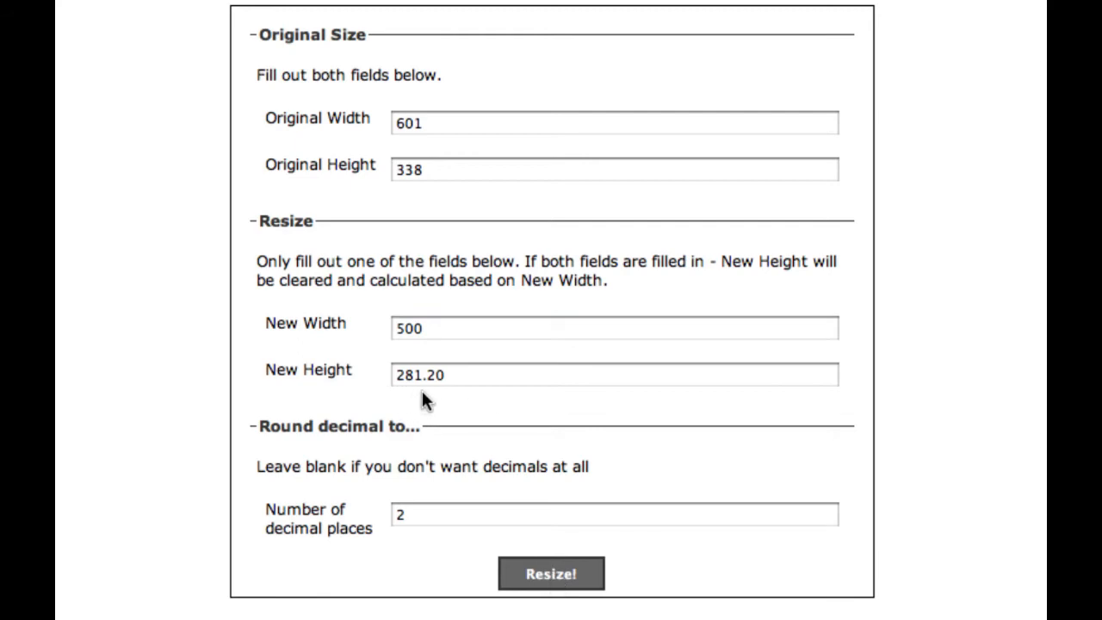
mouse_move(430, 398)
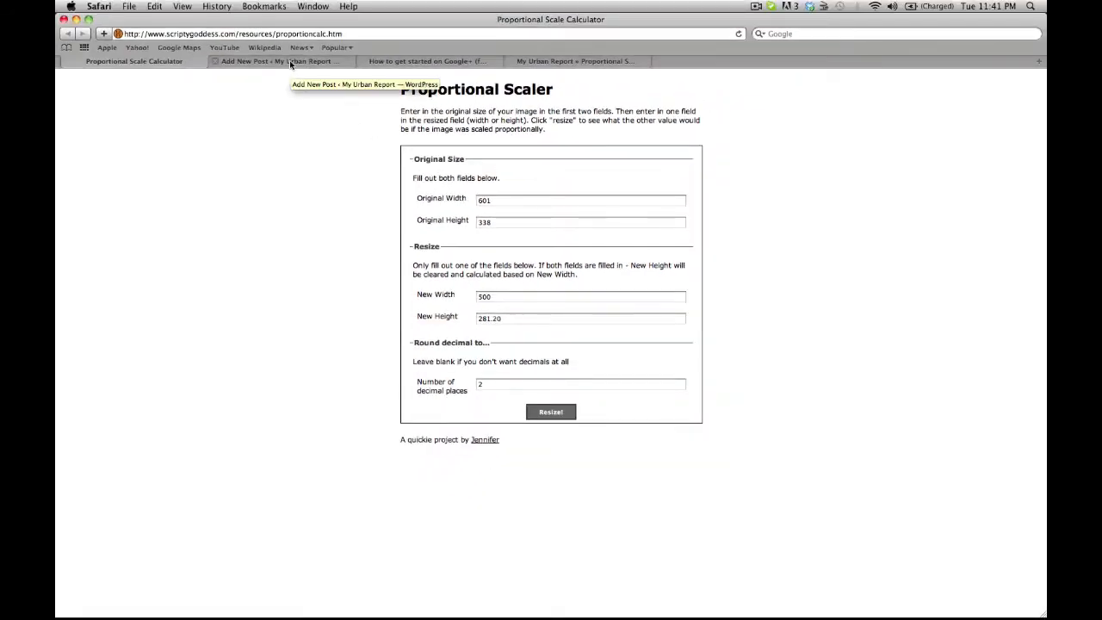
- Change the embed width from 601 to 500 and replace the 338 height value
left_click(276, 61)
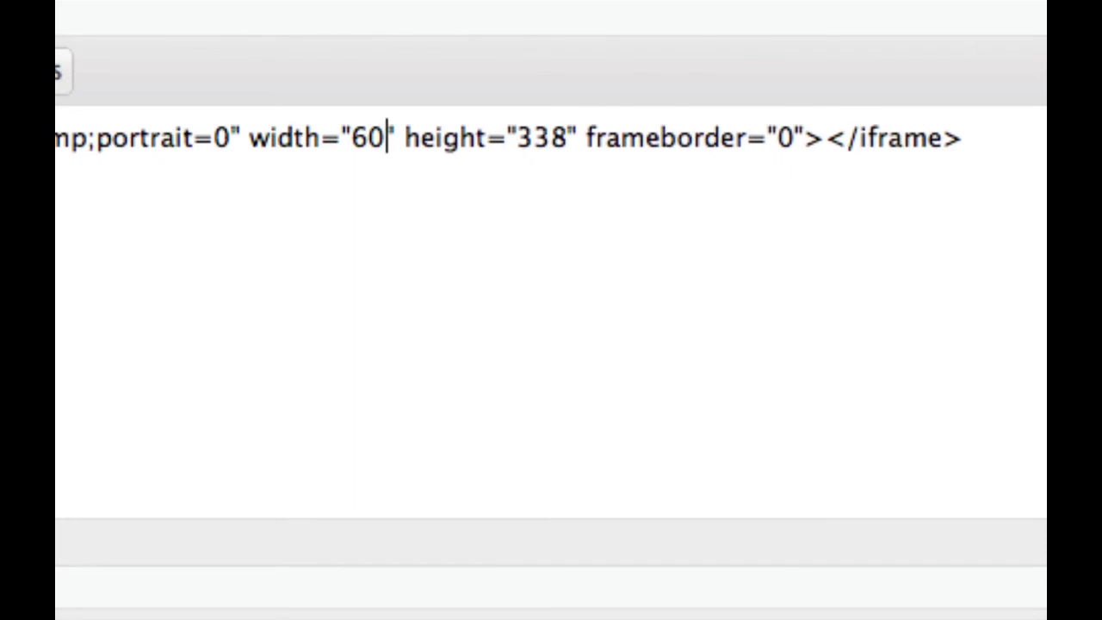
key("BackSpace")
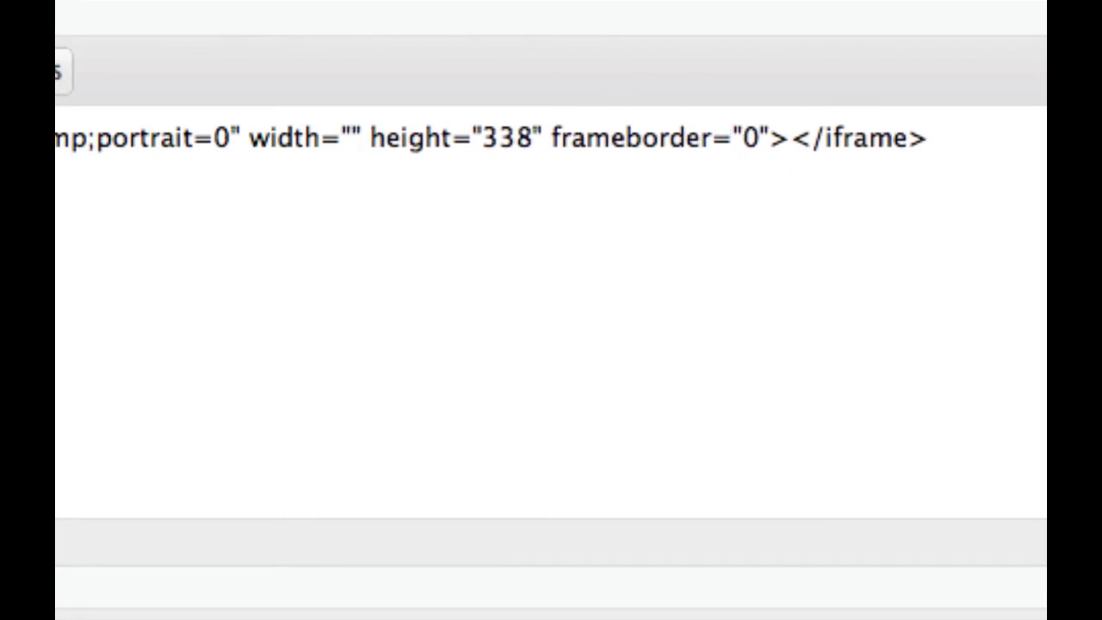
type("500")
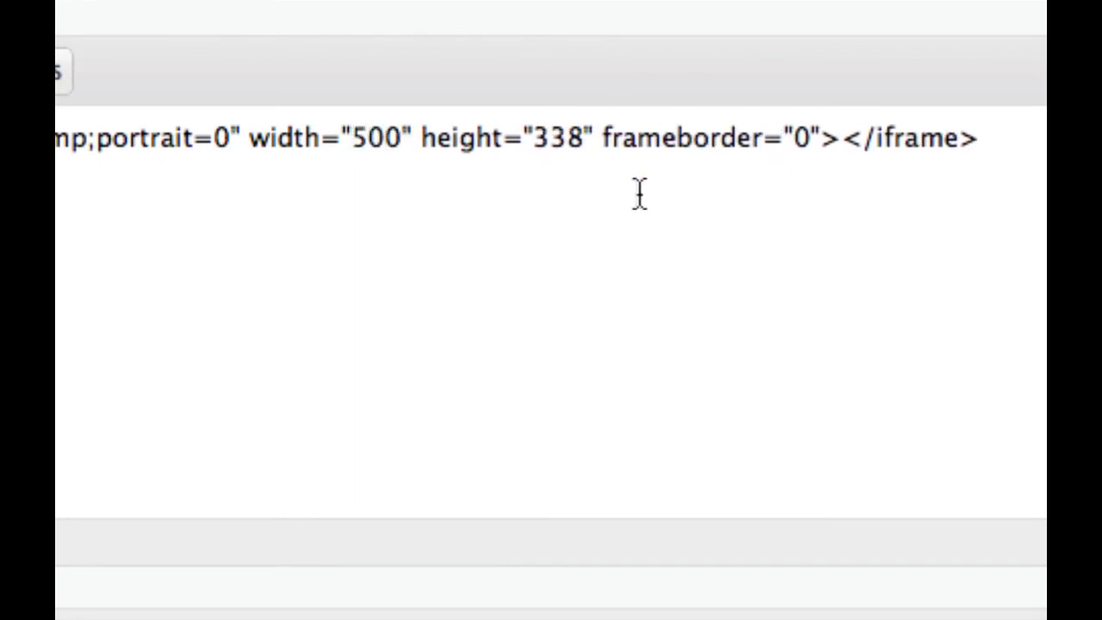
key("Backspace")
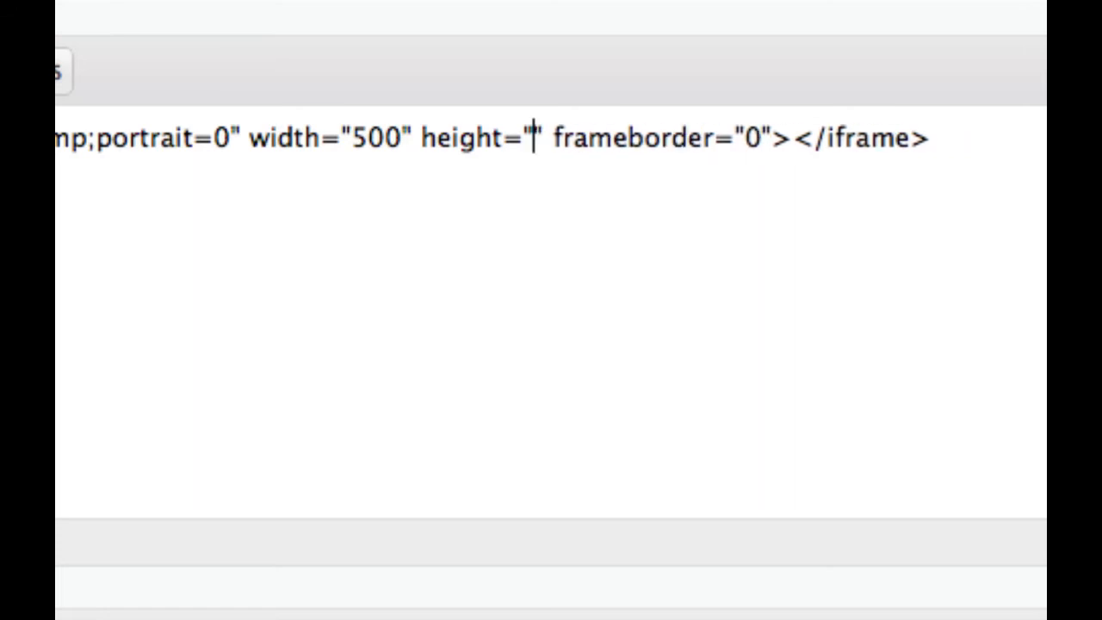
type("2")
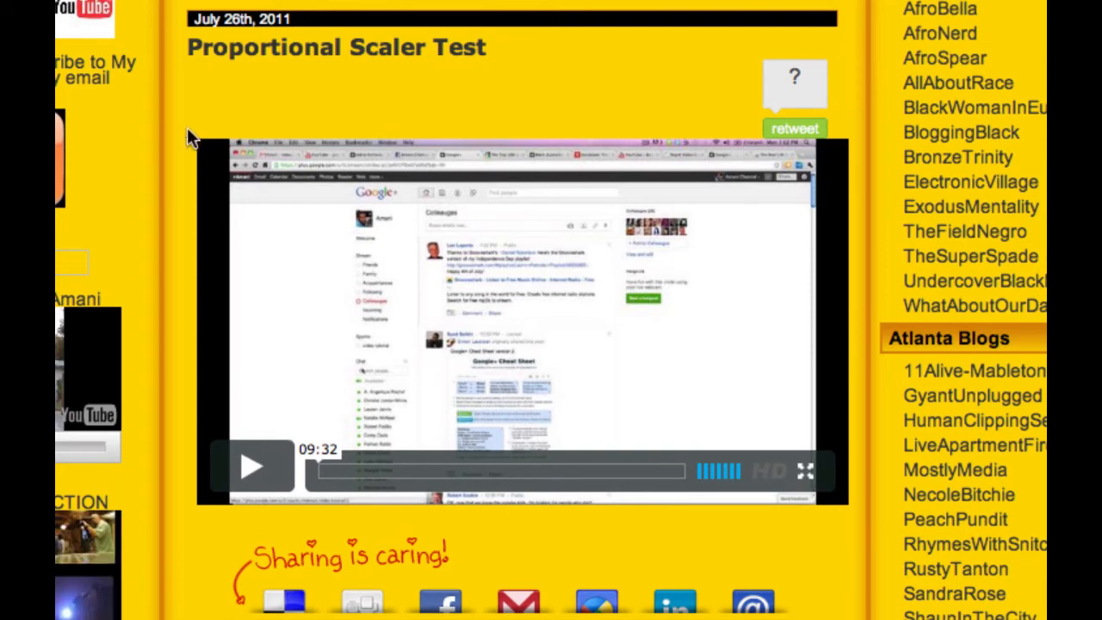
mouse_move(816, 373)
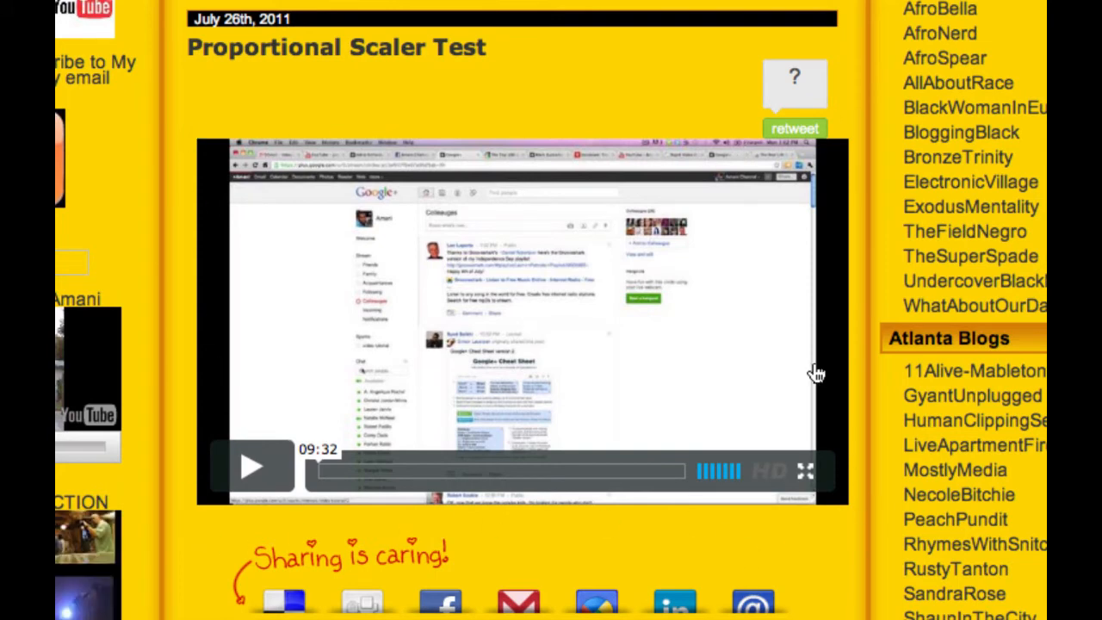
- Preview the post to confirm the resized video fits the content column
left_click(253, 467)
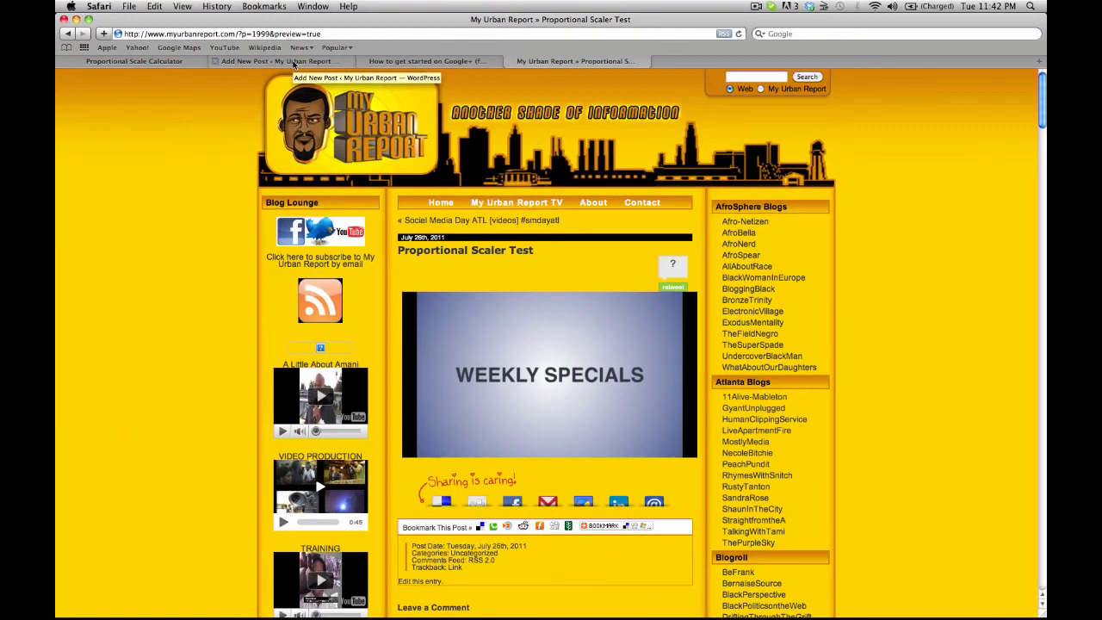
- Bring back the calculator showing 500 wide giving 281.20 high
left_click(133, 61)
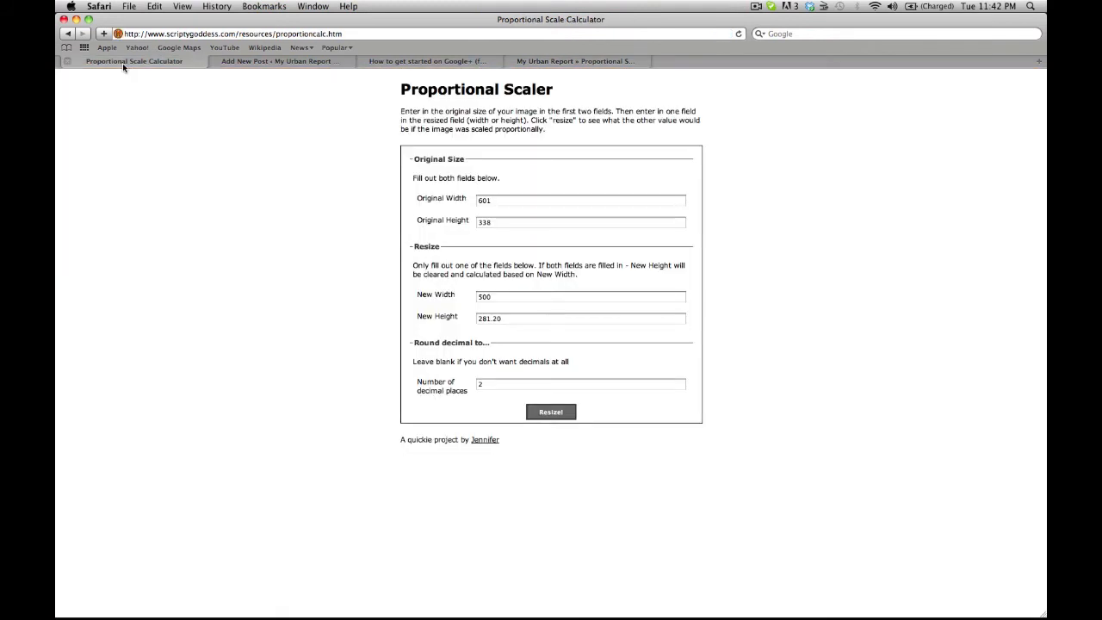
mouse_move(317, 270)
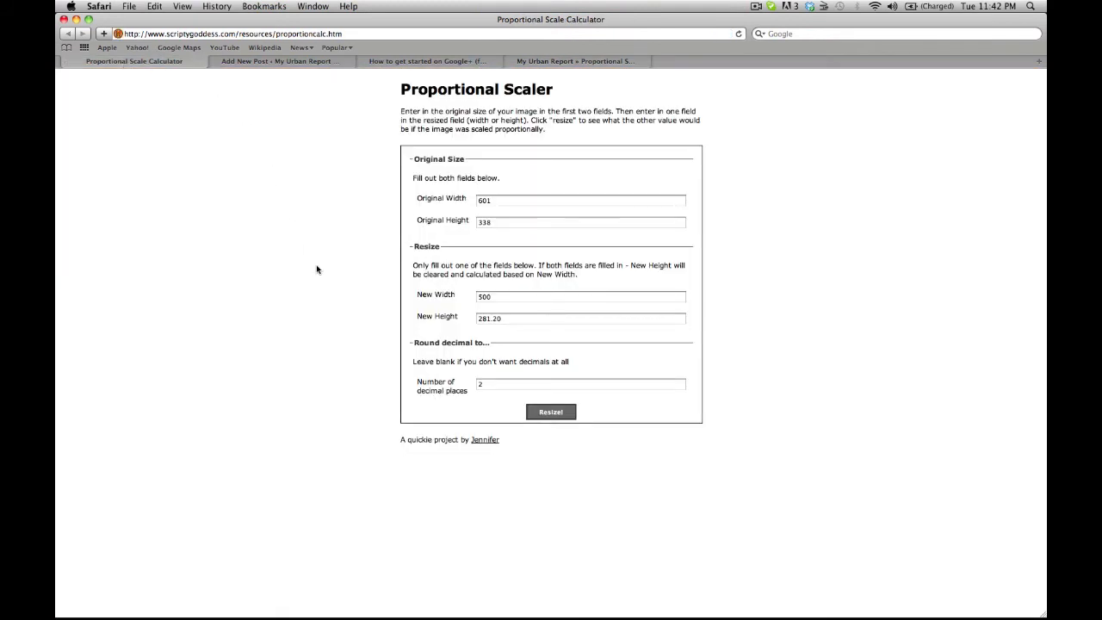
mouse_move(601, 372)
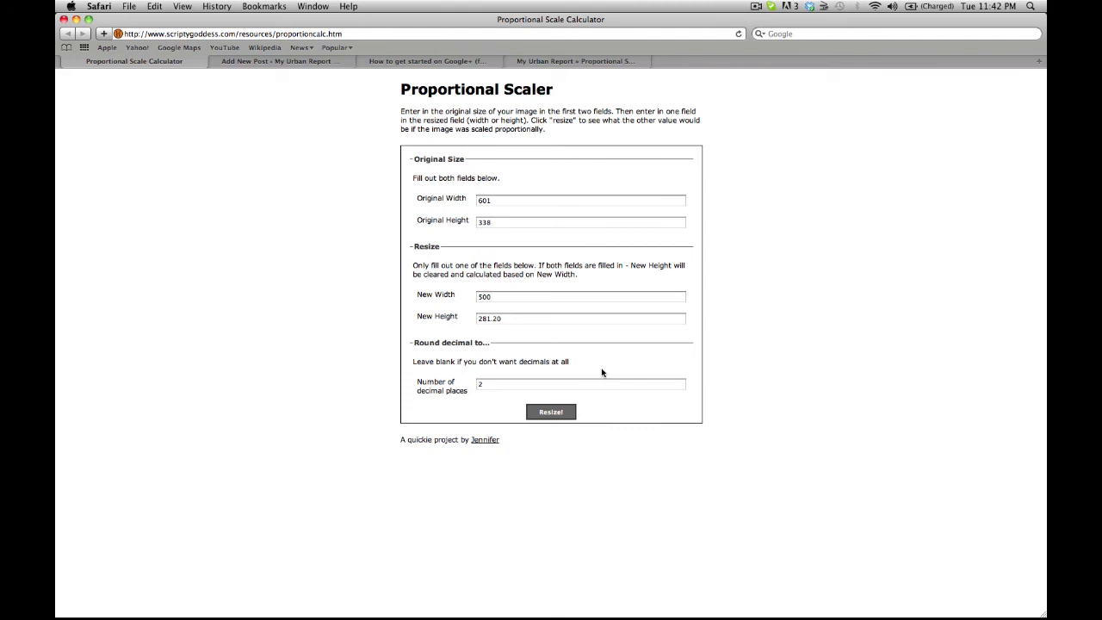
mouse_move(582, 330)
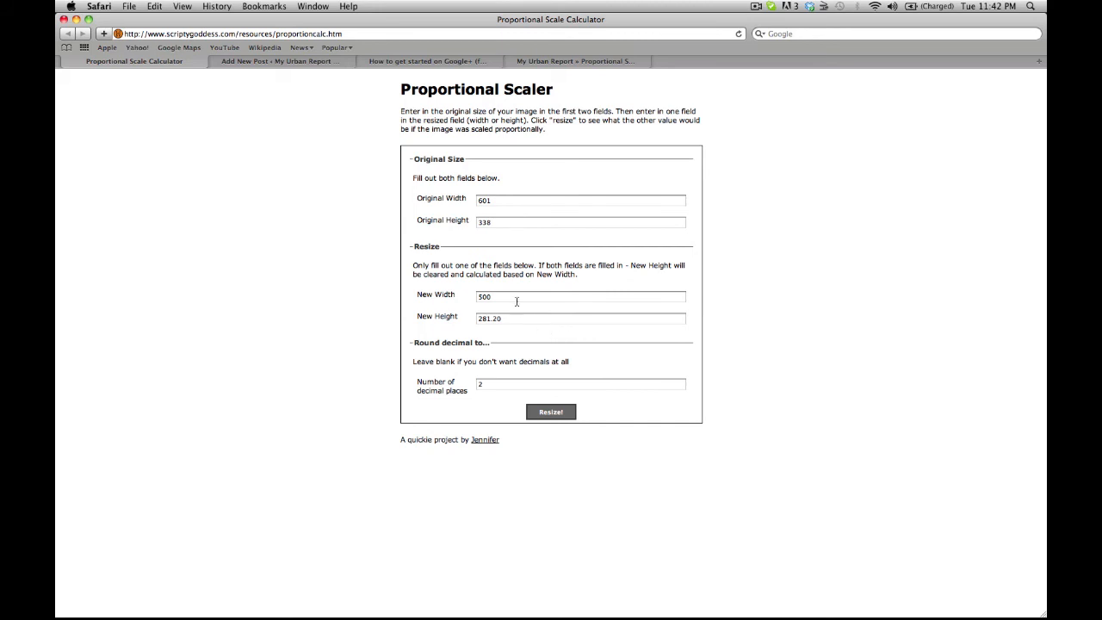
mouse_move(498, 109)
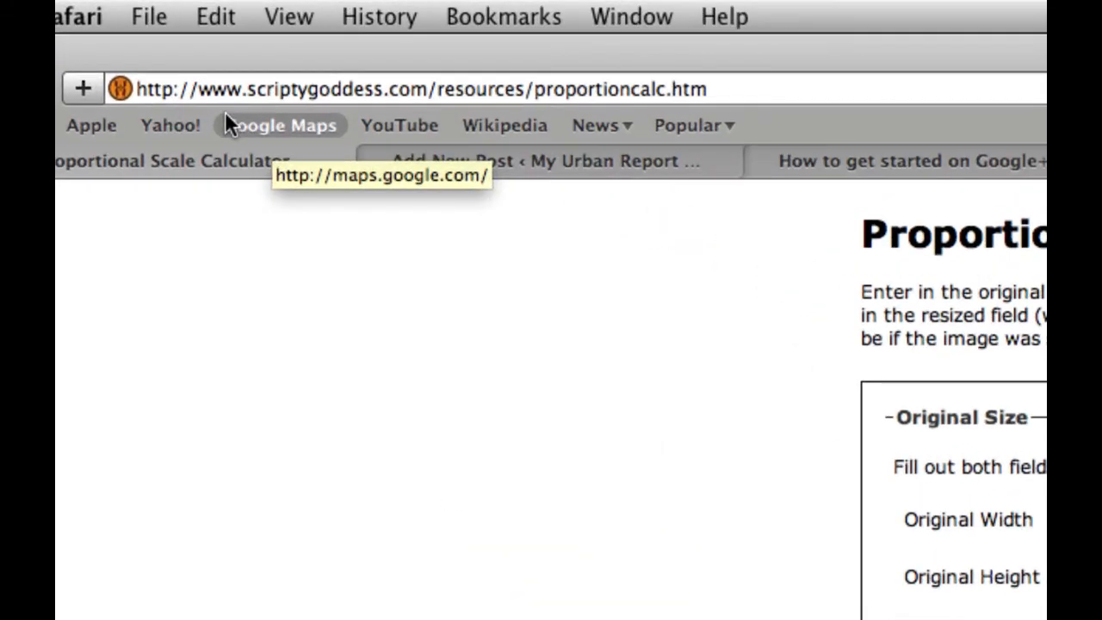
mouse_move(369, 82)
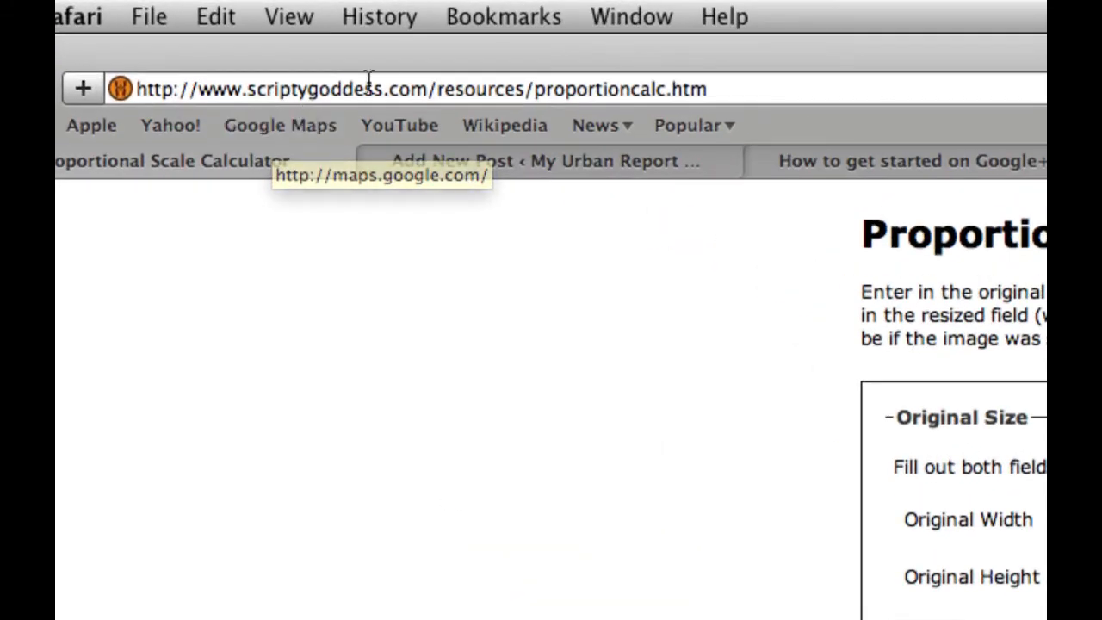
mouse_move(529, 99)
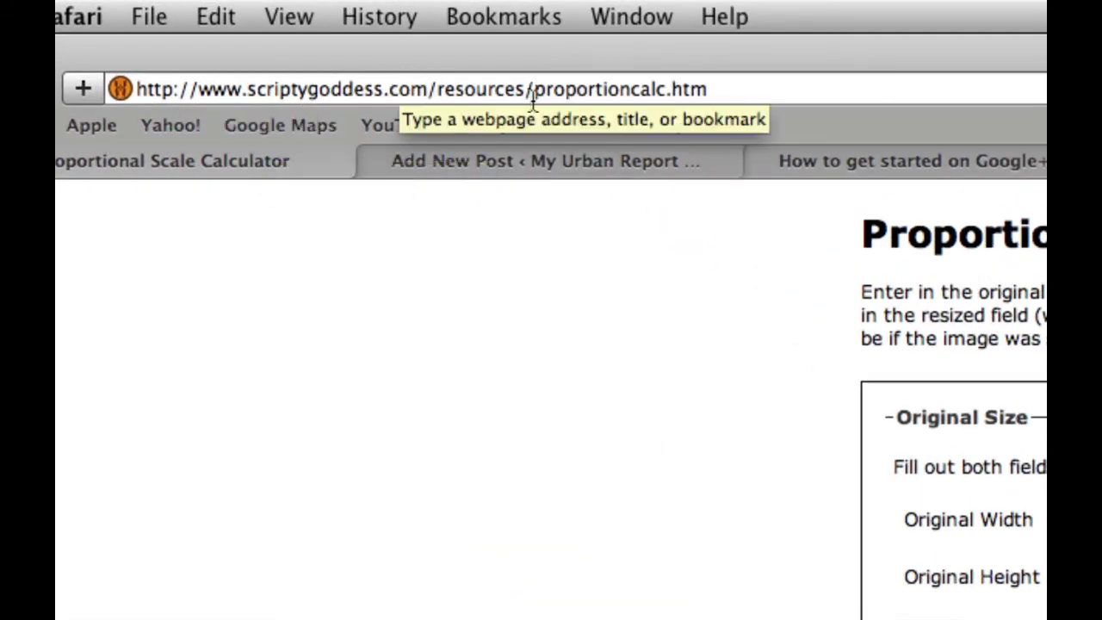
mouse_move(642, 107)
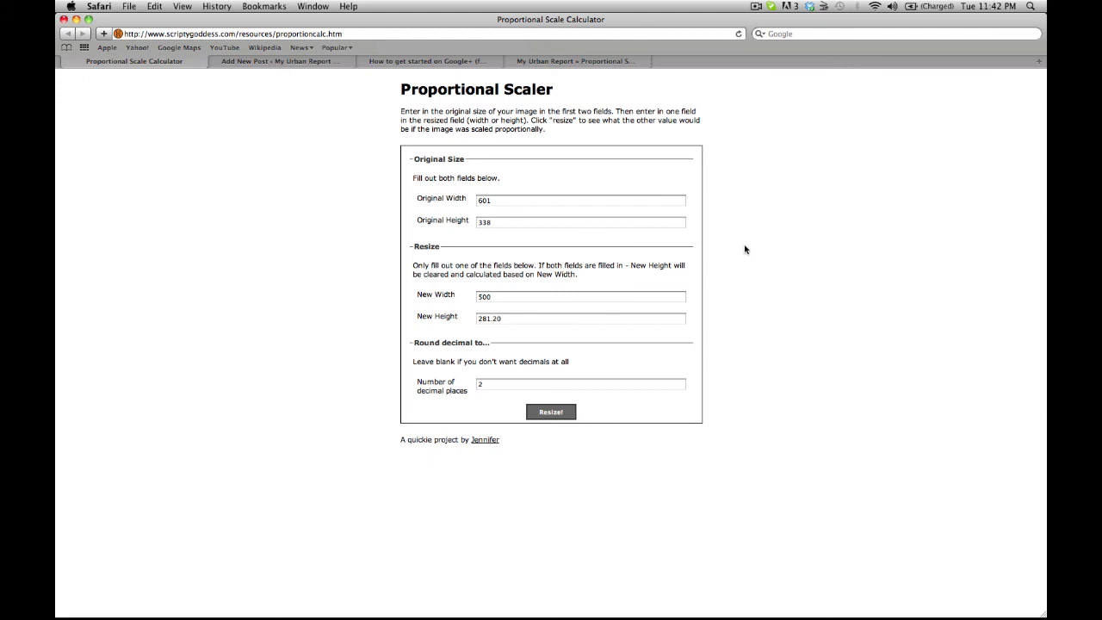
mouse_move(713, 487)
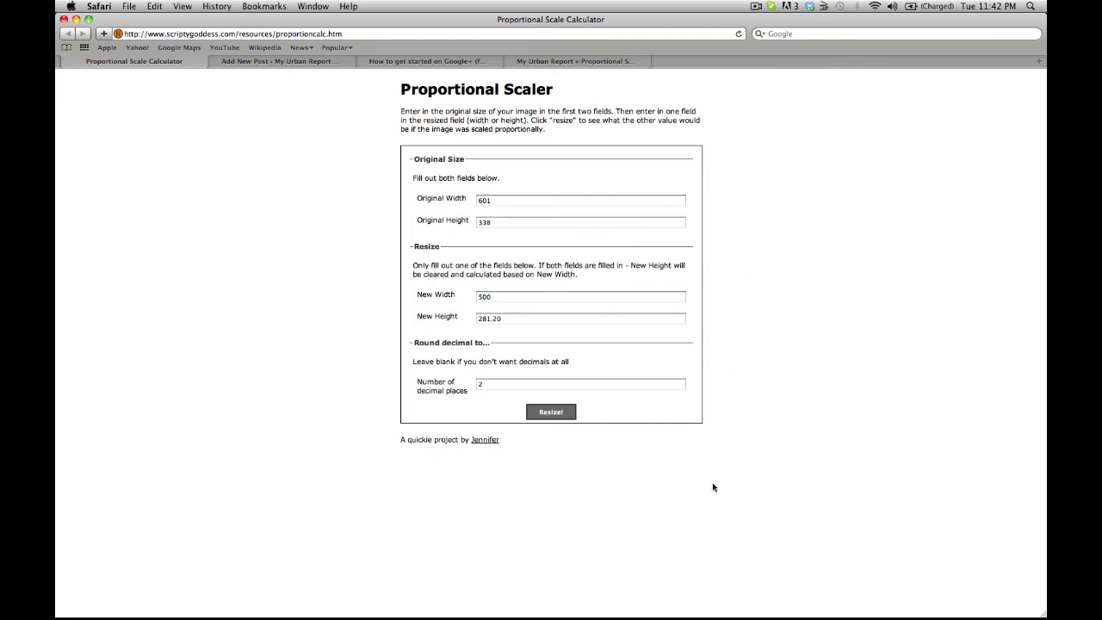
mouse_move(833, 469)
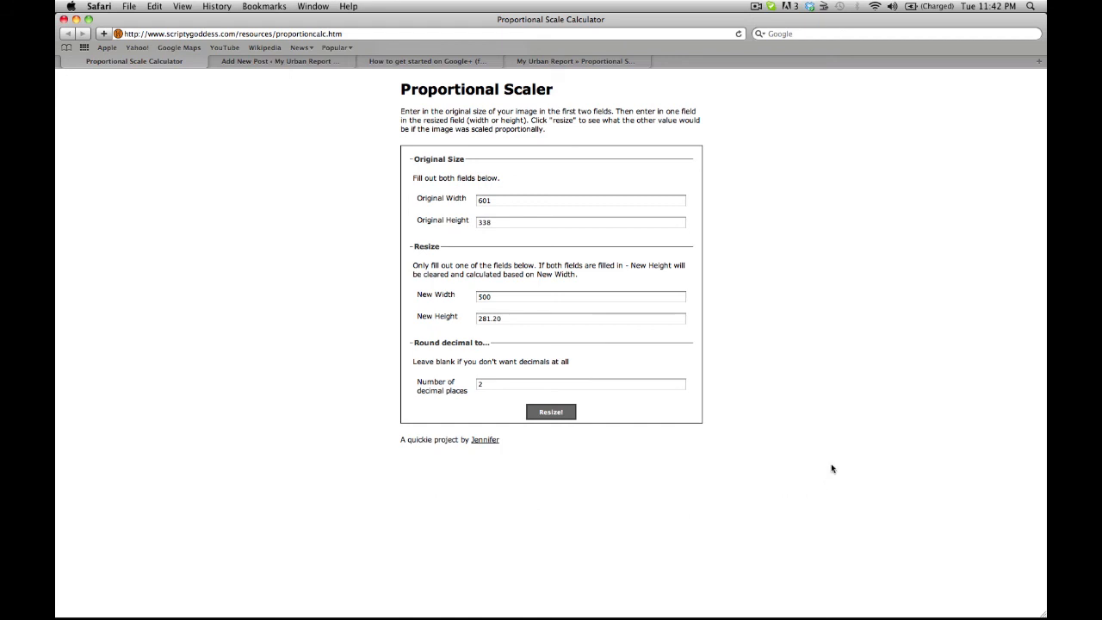